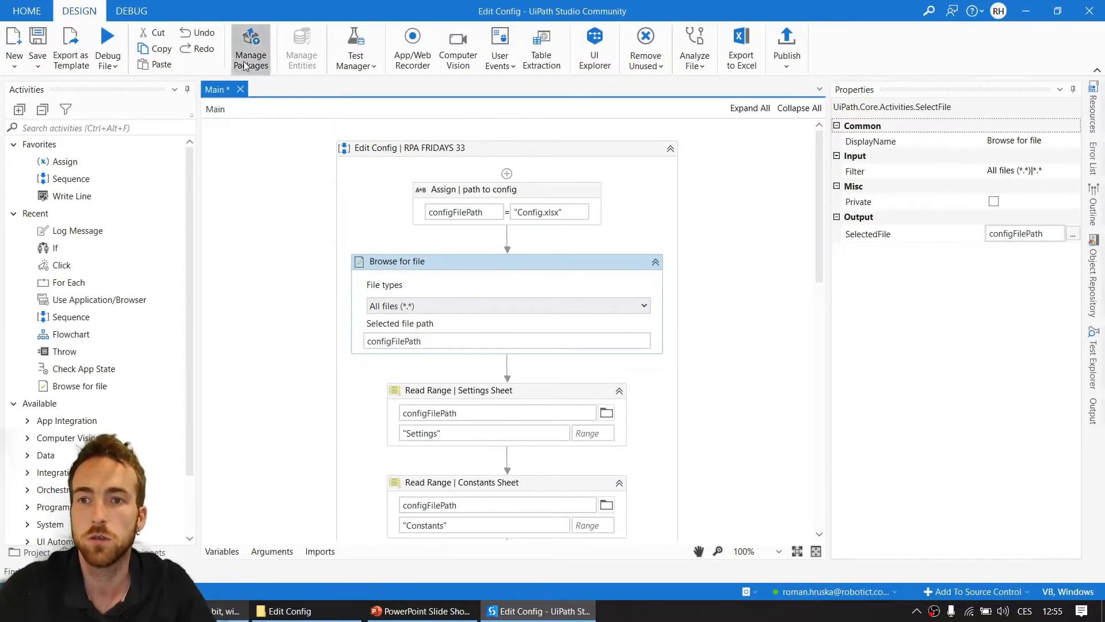
# Look up the UiPath.Form.Activities package in the official package feed.
pyautogui.click(250, 50)
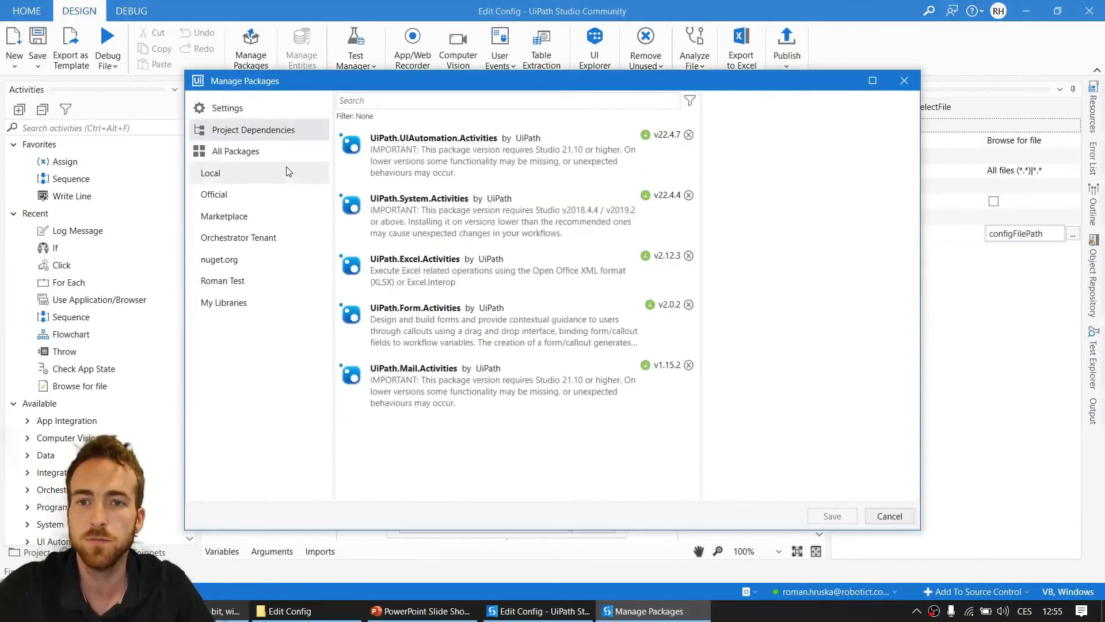
pyautogui.click(493, 324)
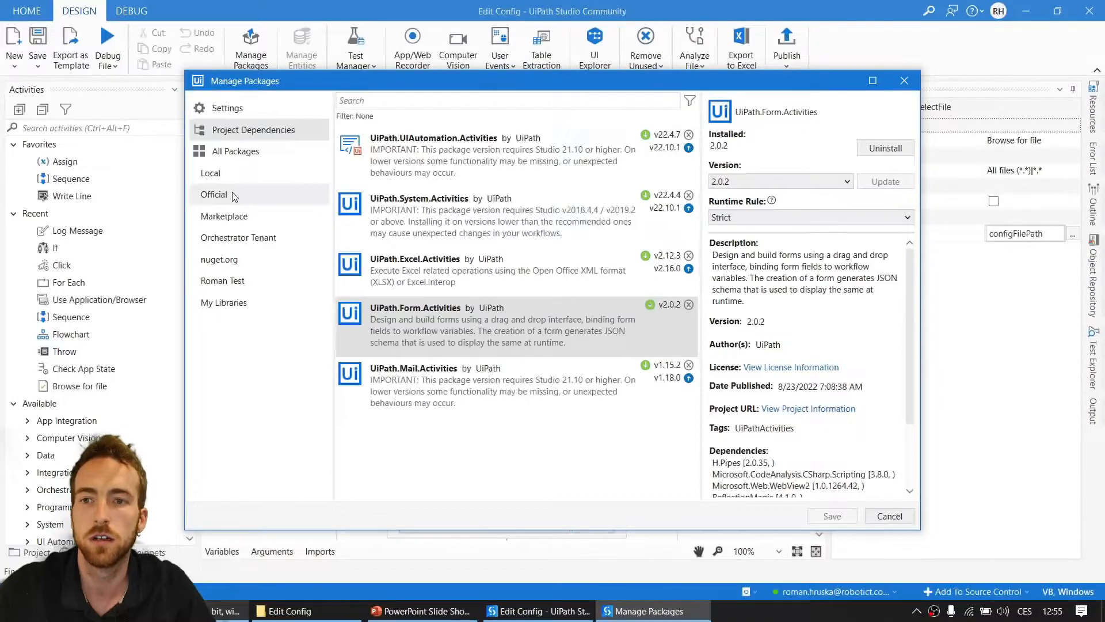
pyautogui.click(214, 194)
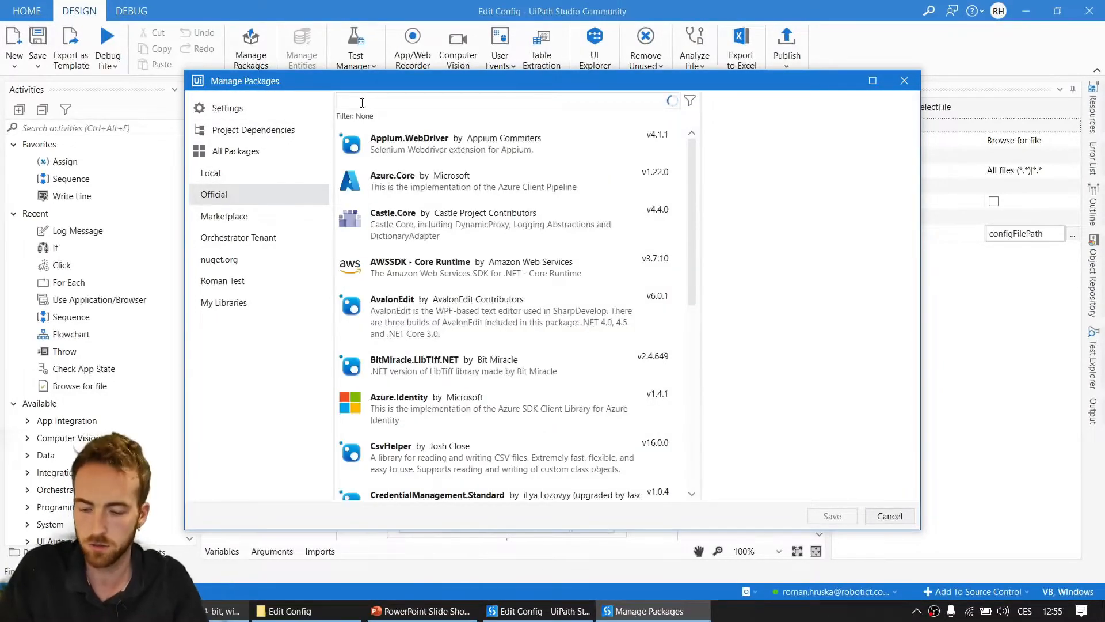
pyautogui.write('form')
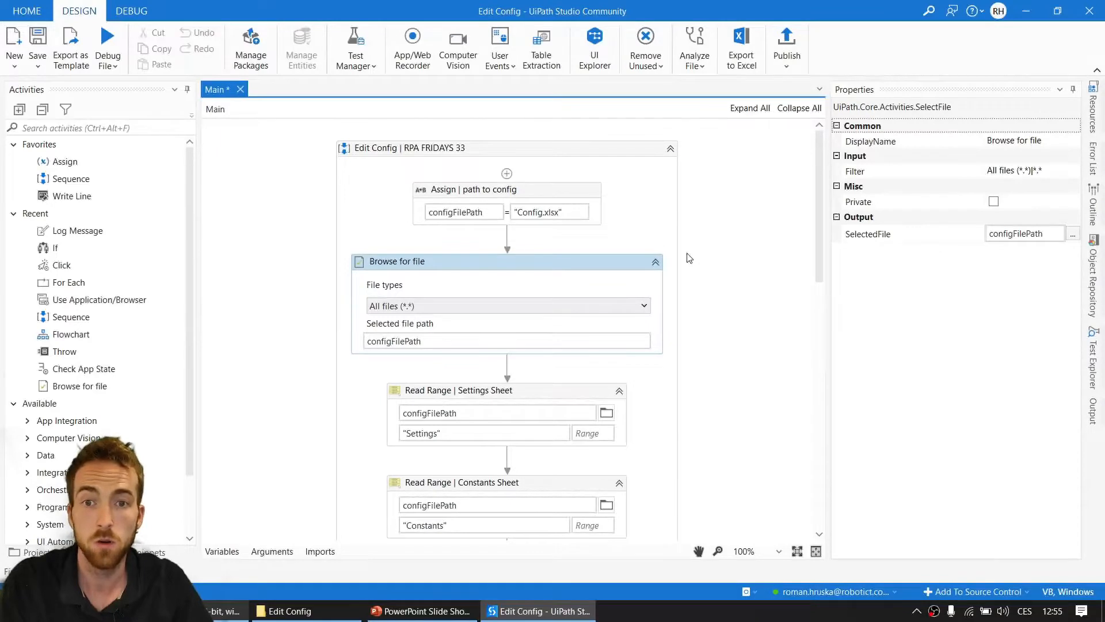
# Review the workflow's Assign path to config and Browse for file steps.
pyautogui.click(506, 189)
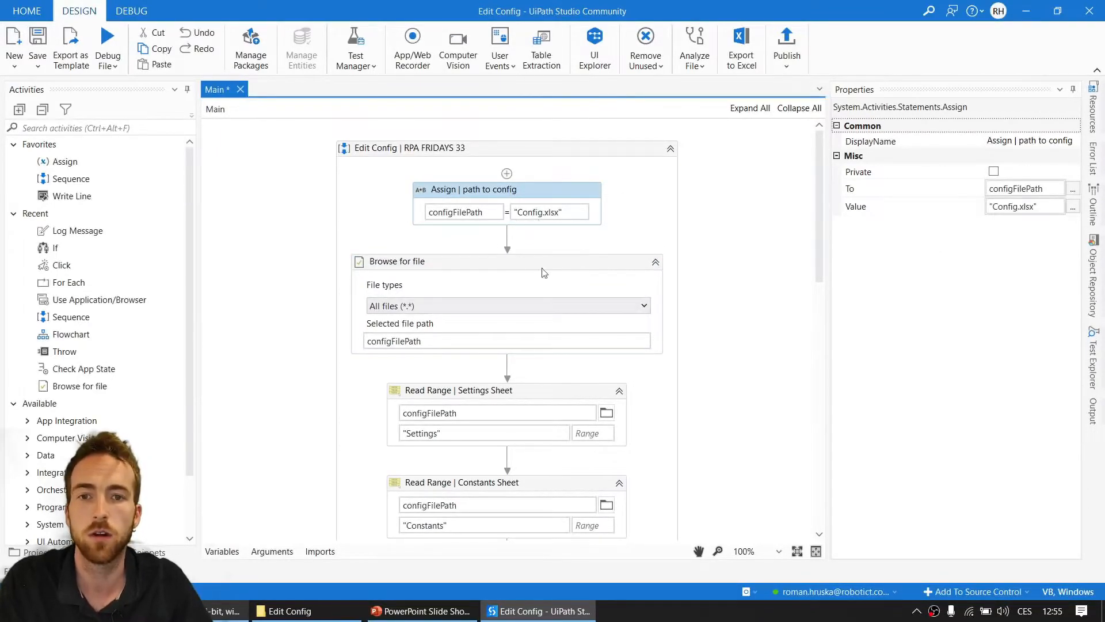
pyautogui.moveTo(531, 224)
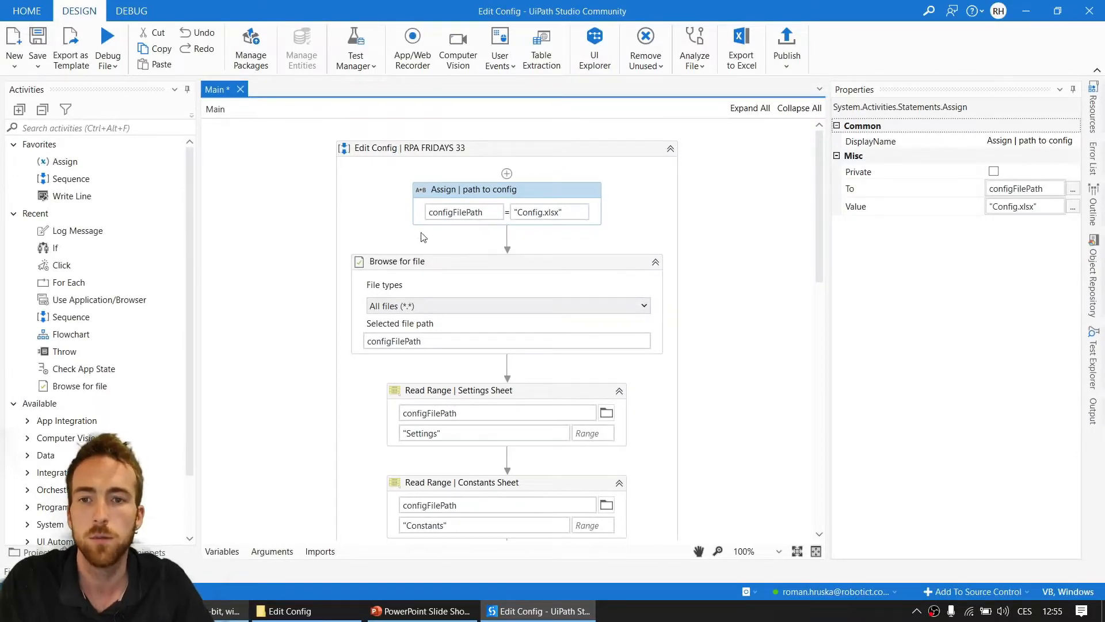
pyautogui.click(396, 260)
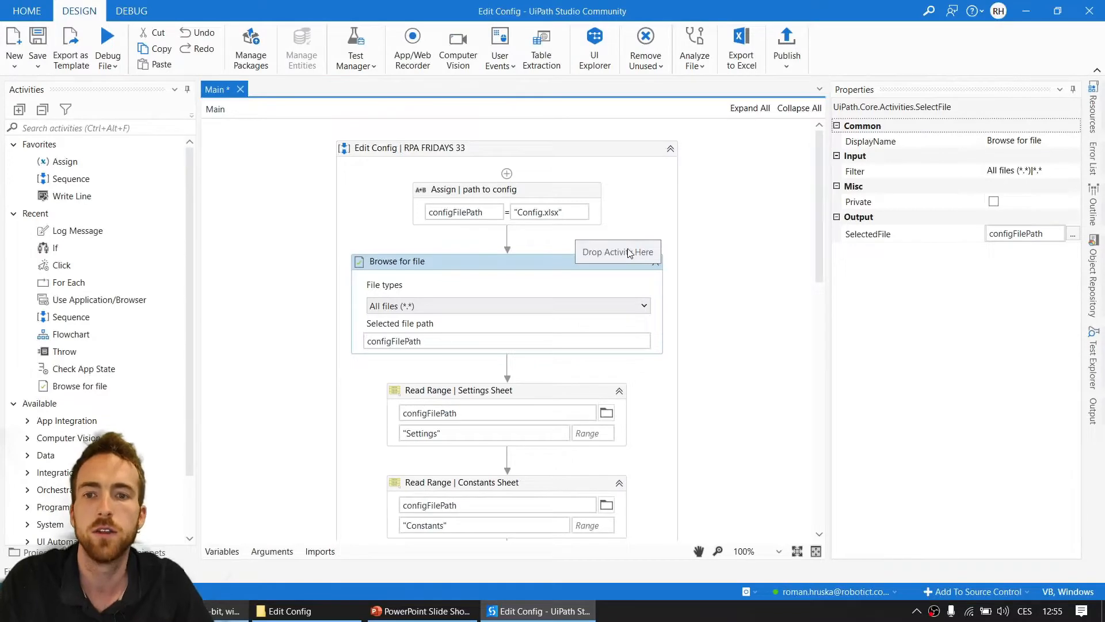
pyautogui.moveTo(647, 277)
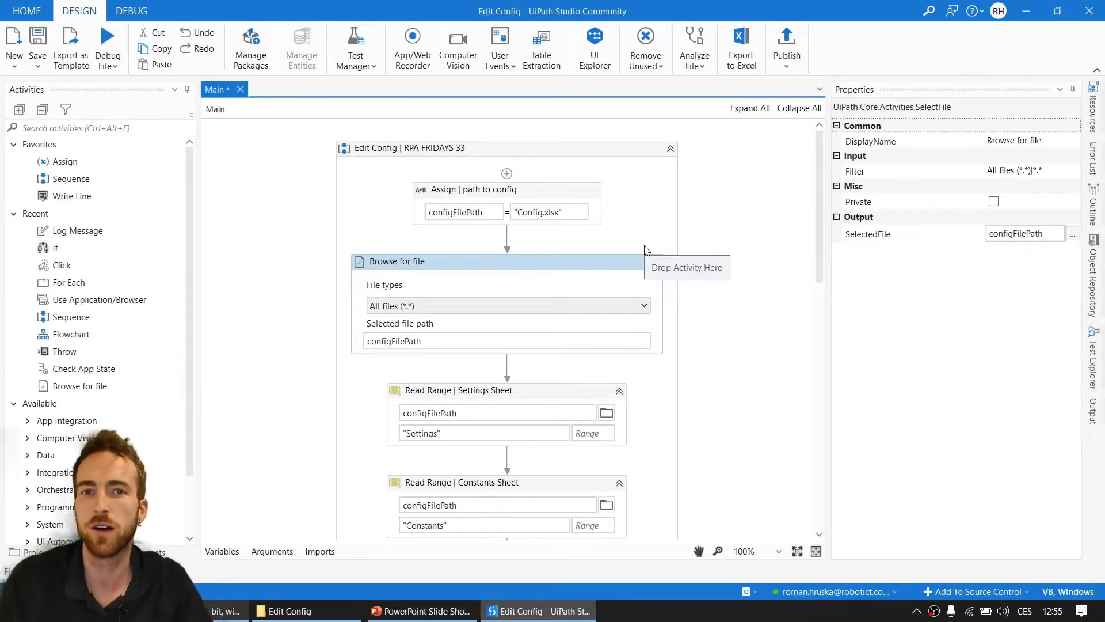
pyautogui.moveTo(545, 266)
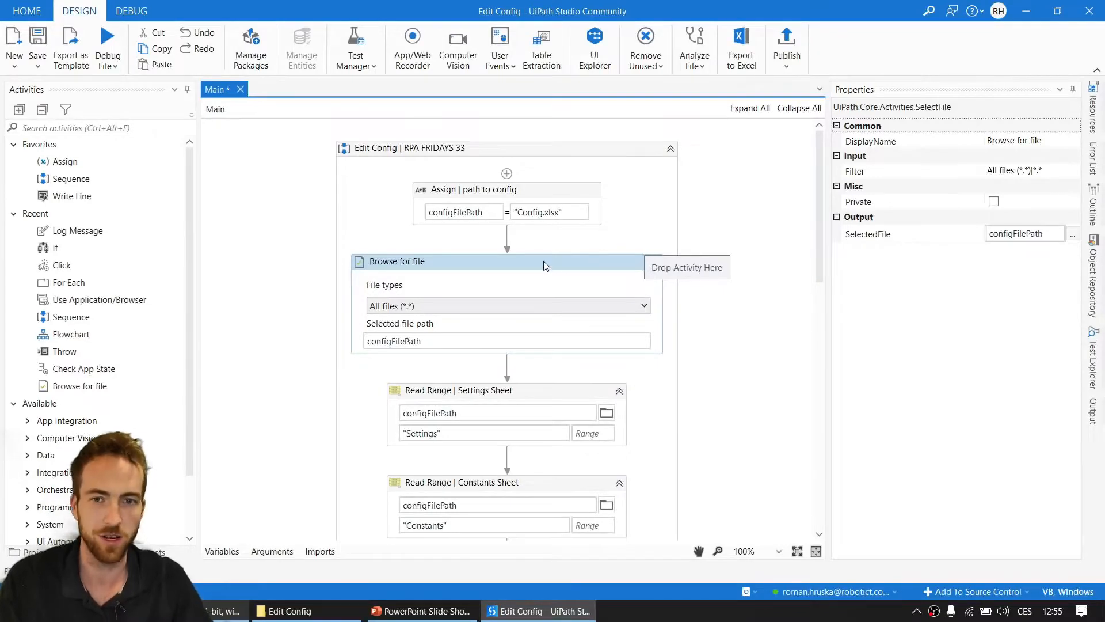
pyautogui.moveTo(543, 264)
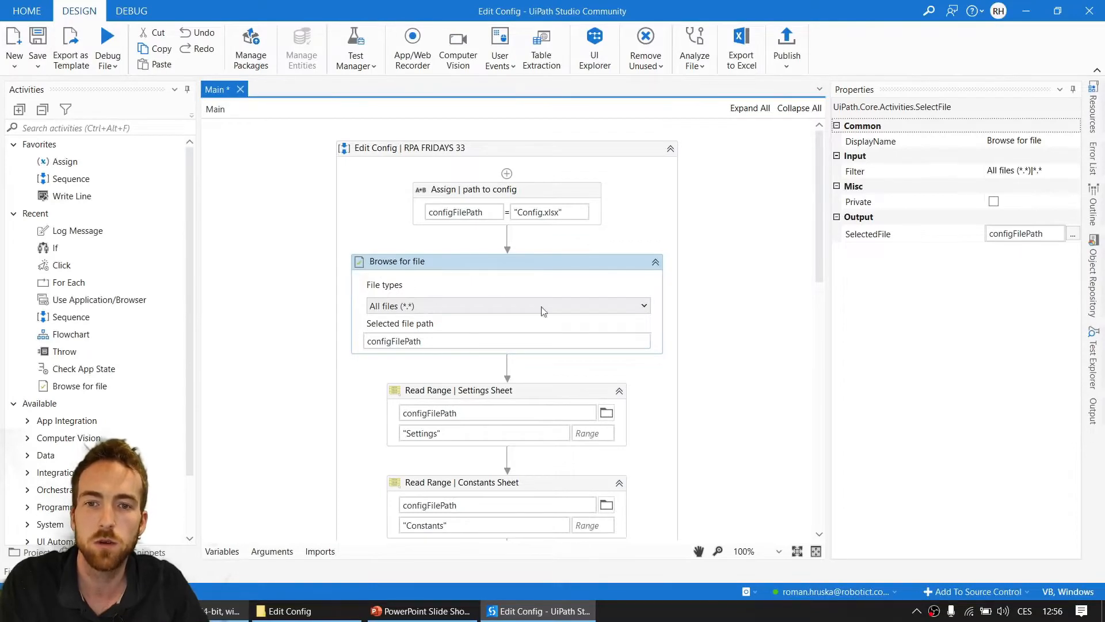
pyautogui.moveTo(549, 336)
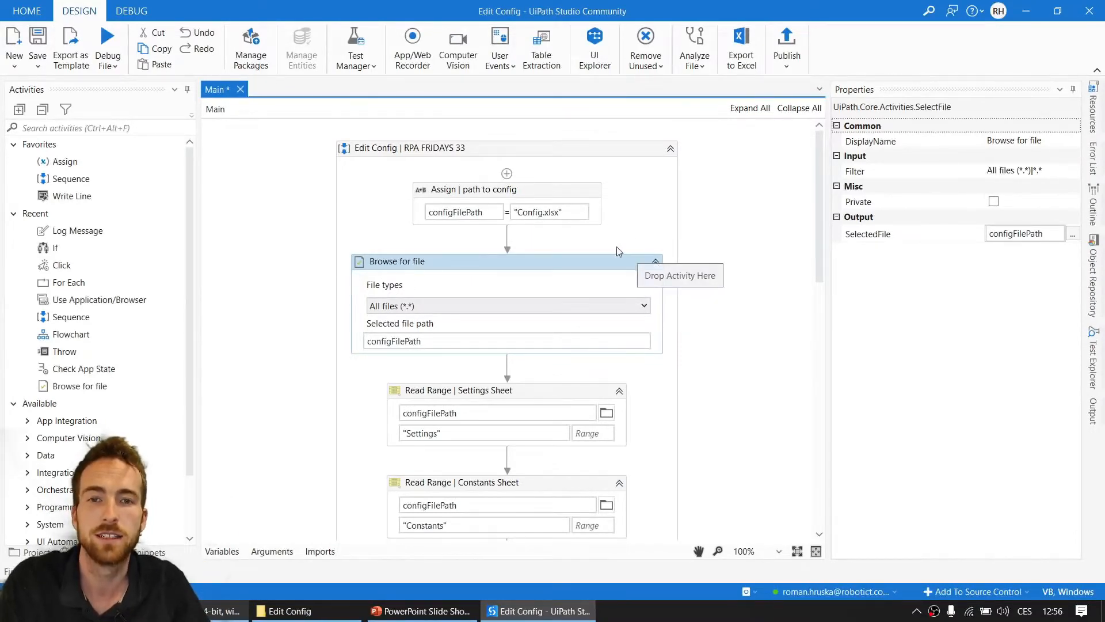
pyautogui.moveTo(622, 209)
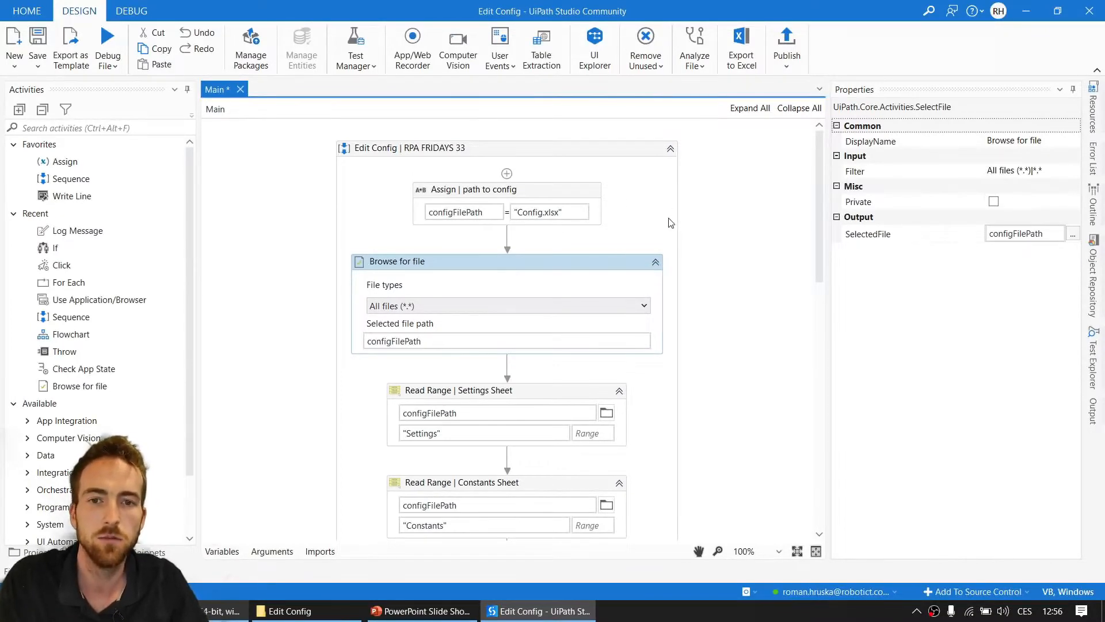
pyautogui.moveTo(355, 445)
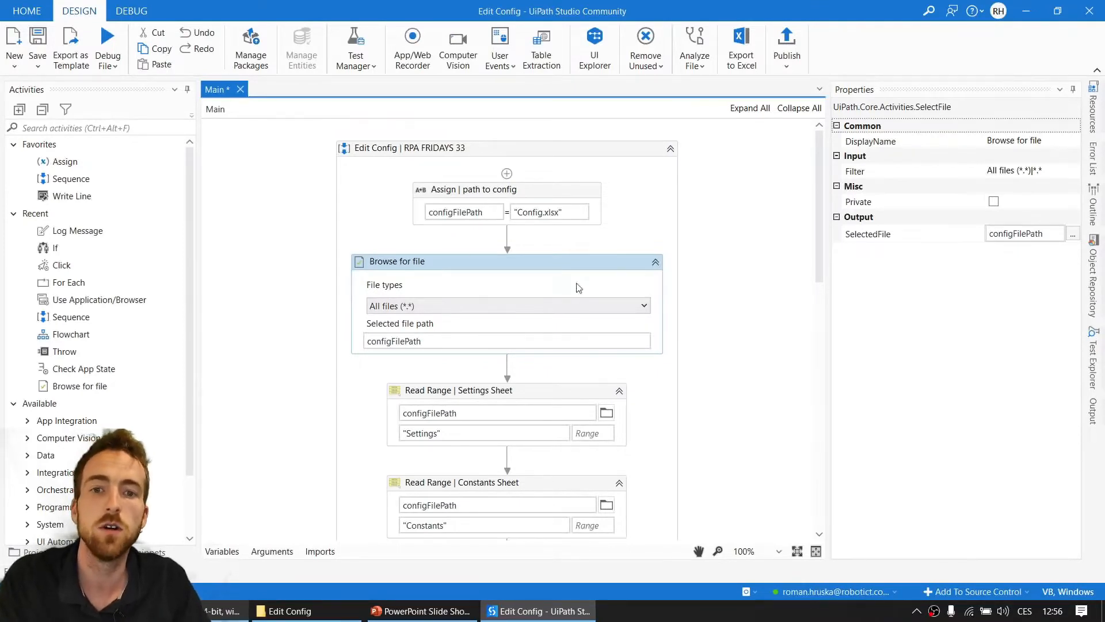
pyautogui.moveTo(569, 271)
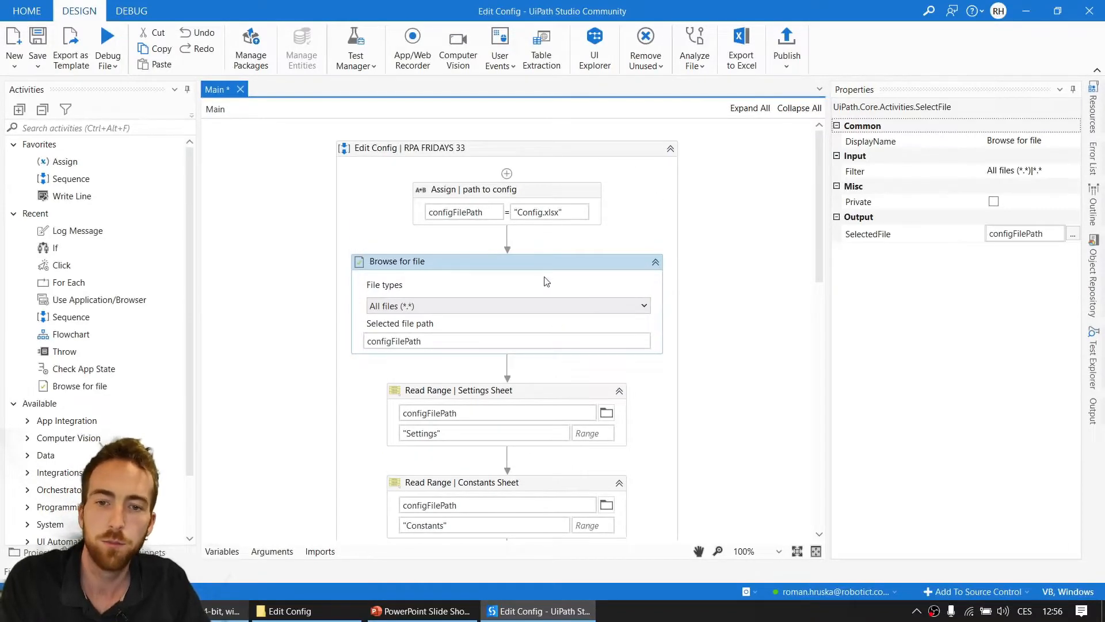
pyautogui.moveTo(664, 354)
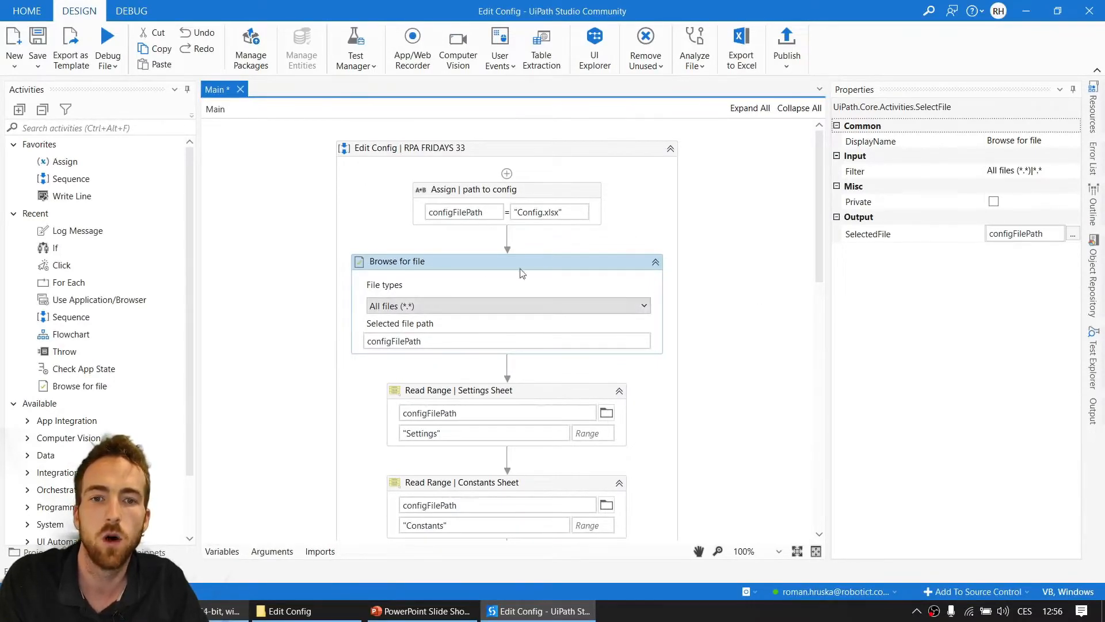
pyautogui.scroll(-3)
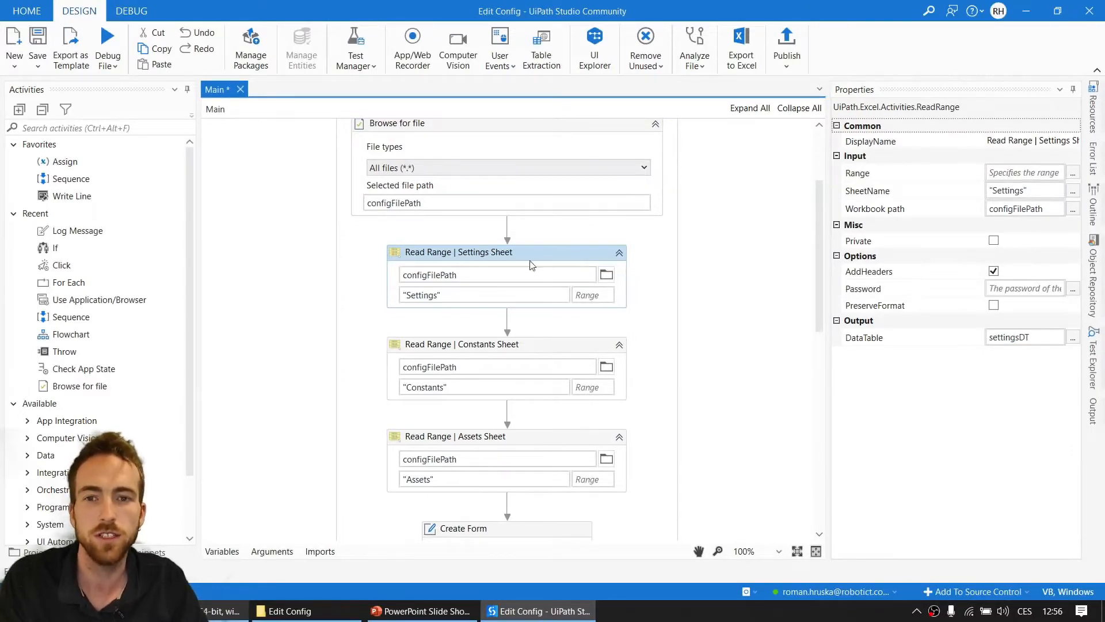
pyautogui.scroll(-3)
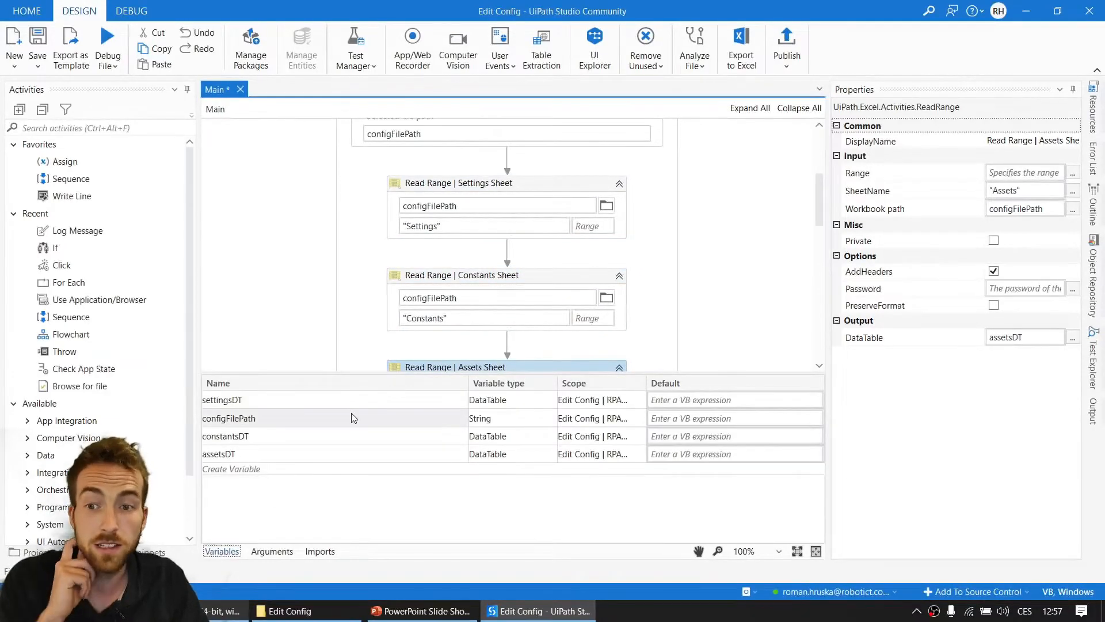
pyautogui.click(221, 400)
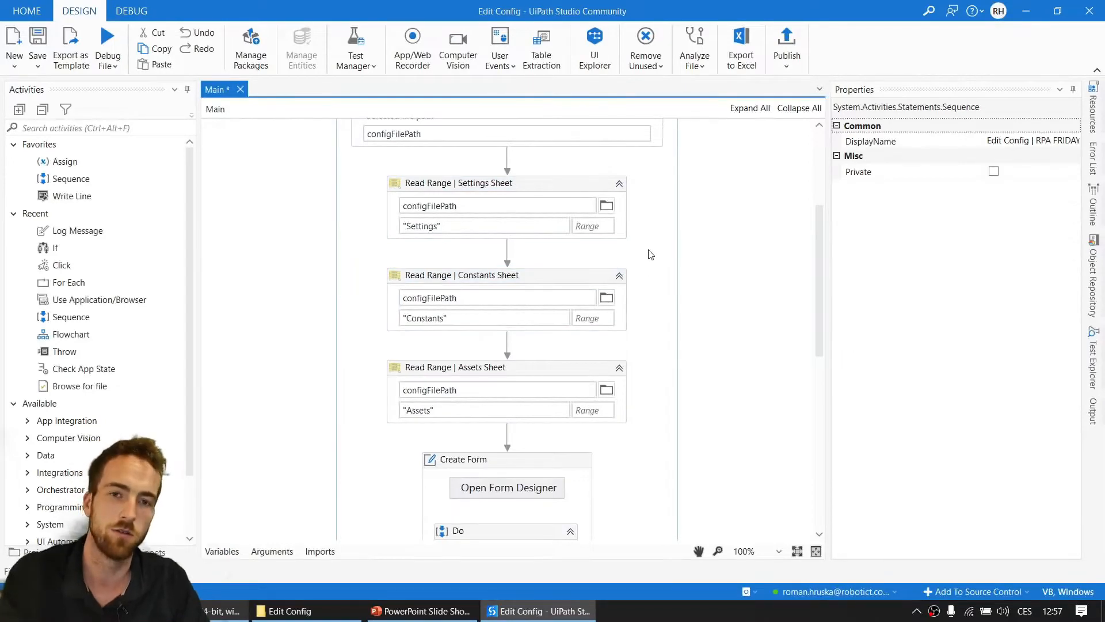
pyautogui.scroll(-3)
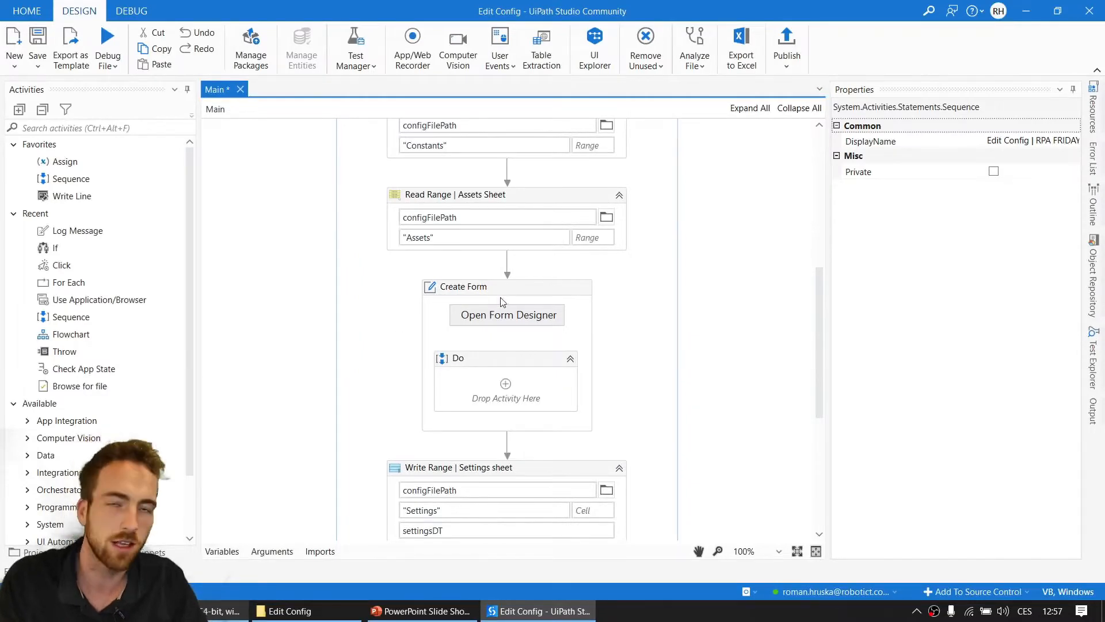
pyautogui.moveTo(621, 337)
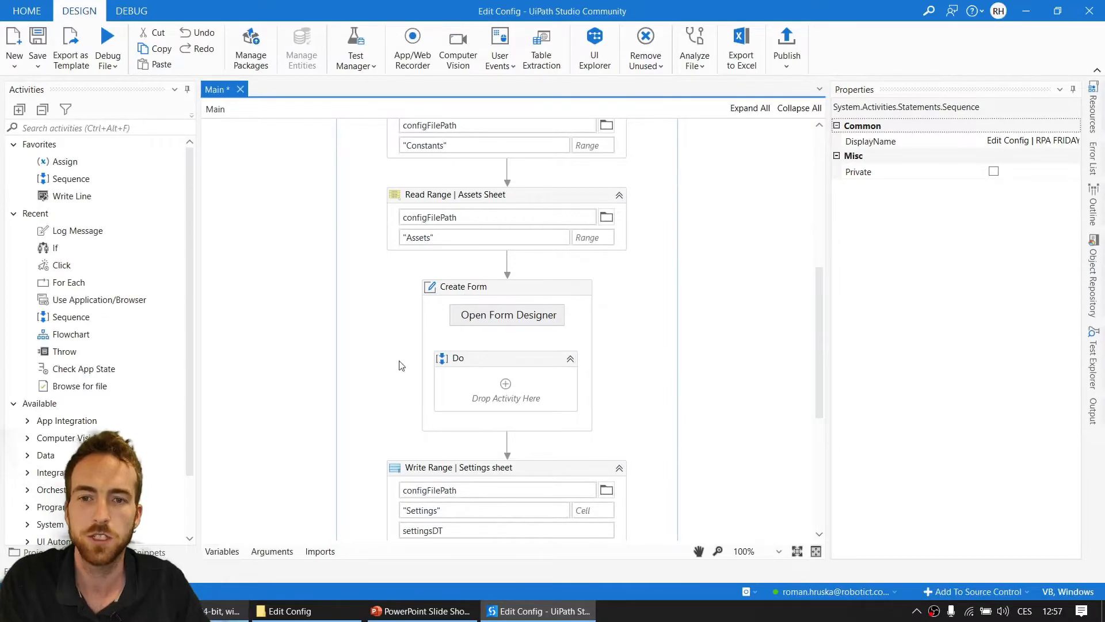
pyautogui.moveTo(564, 292)
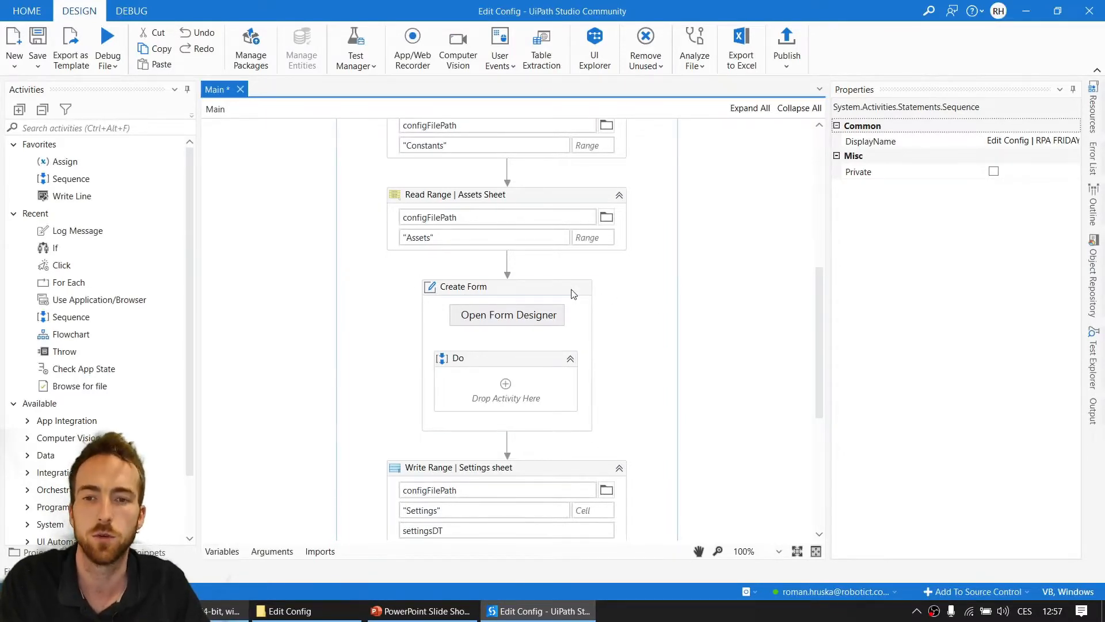
# Review the Create Form step's field bindings.
pyautogui.click(463, 287)
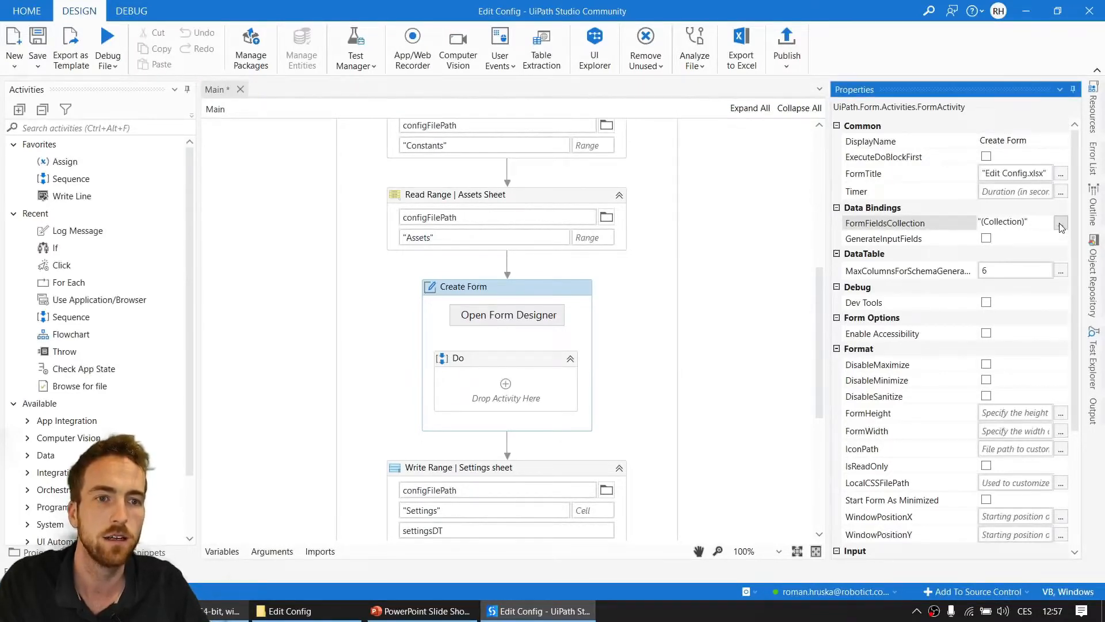
pyautogui.click(1060, 222)
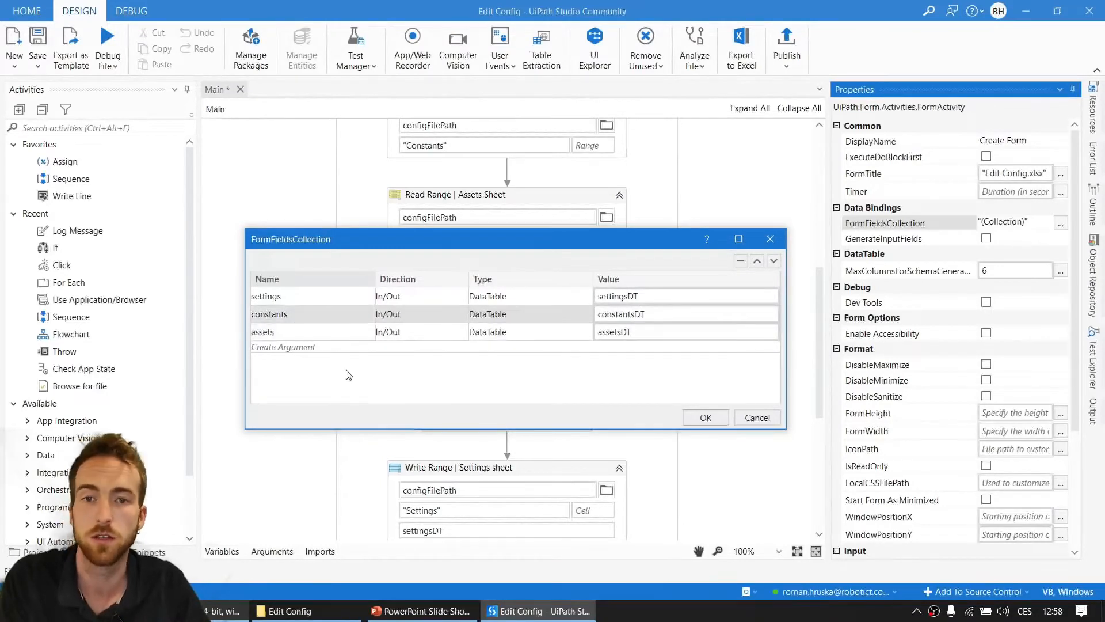
pyautogui.moveTo(640, 344)
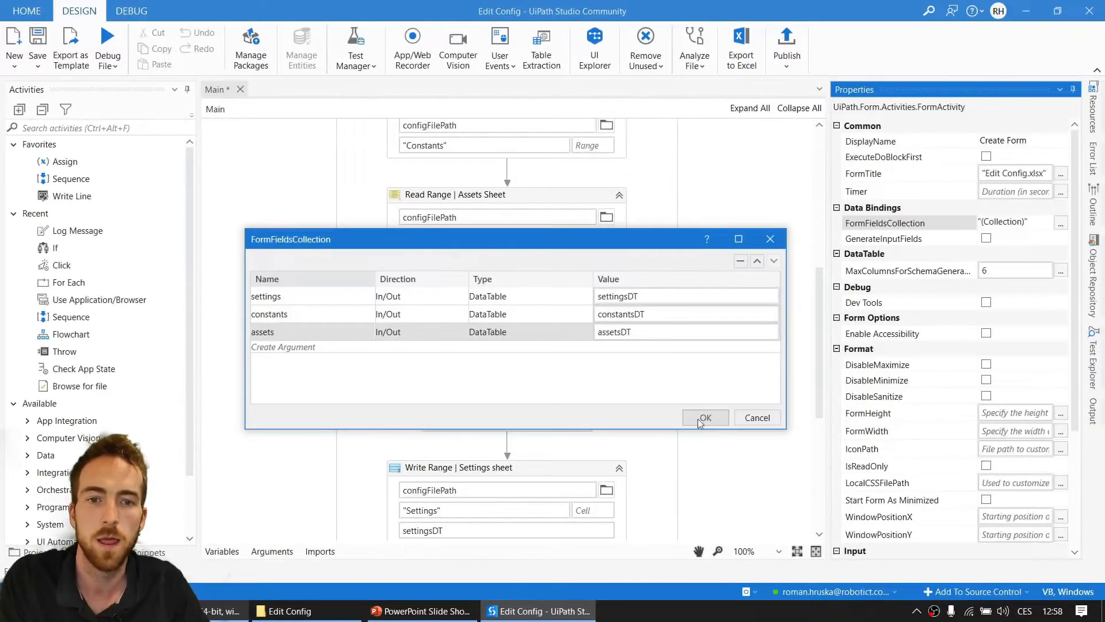
pyautogui.moveTo(733, 391)
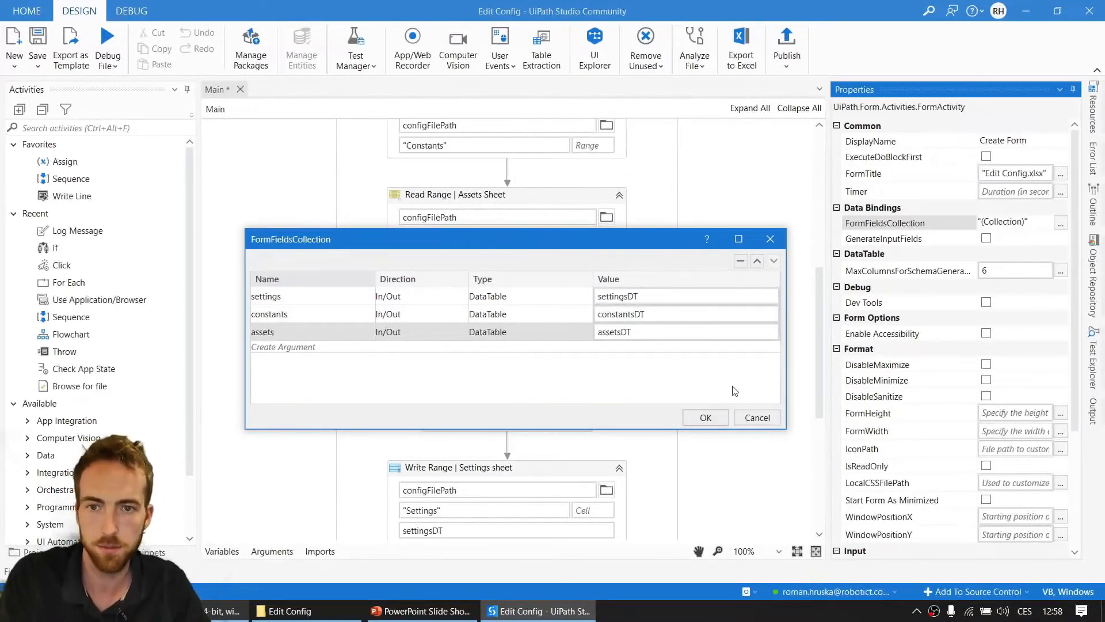
pyautogui.click(704, 417)
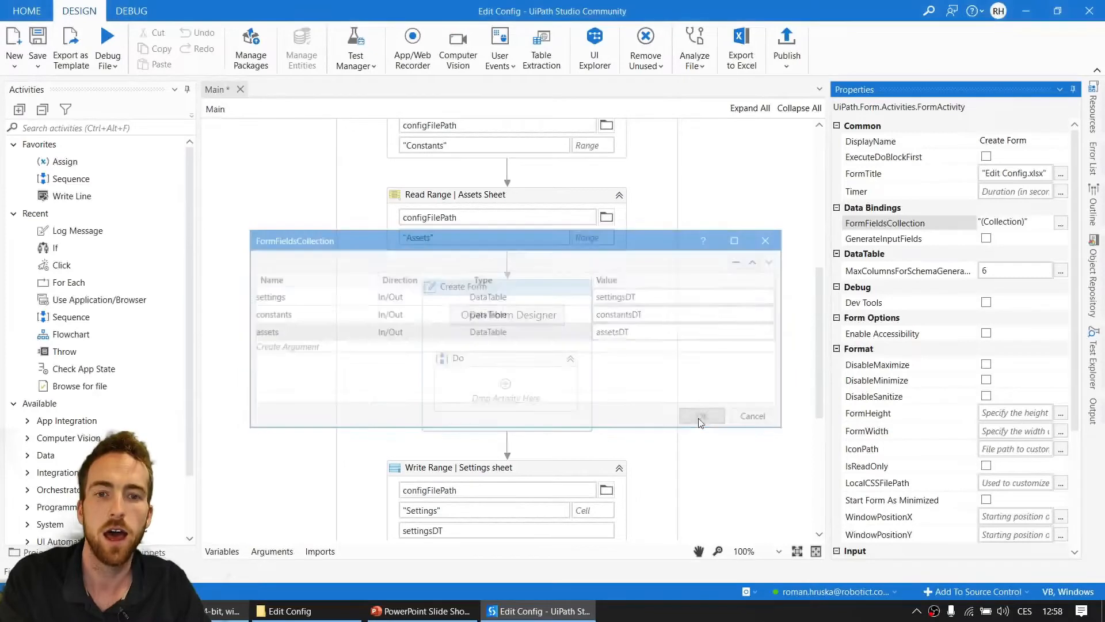
pyautogui.click(700, 416)
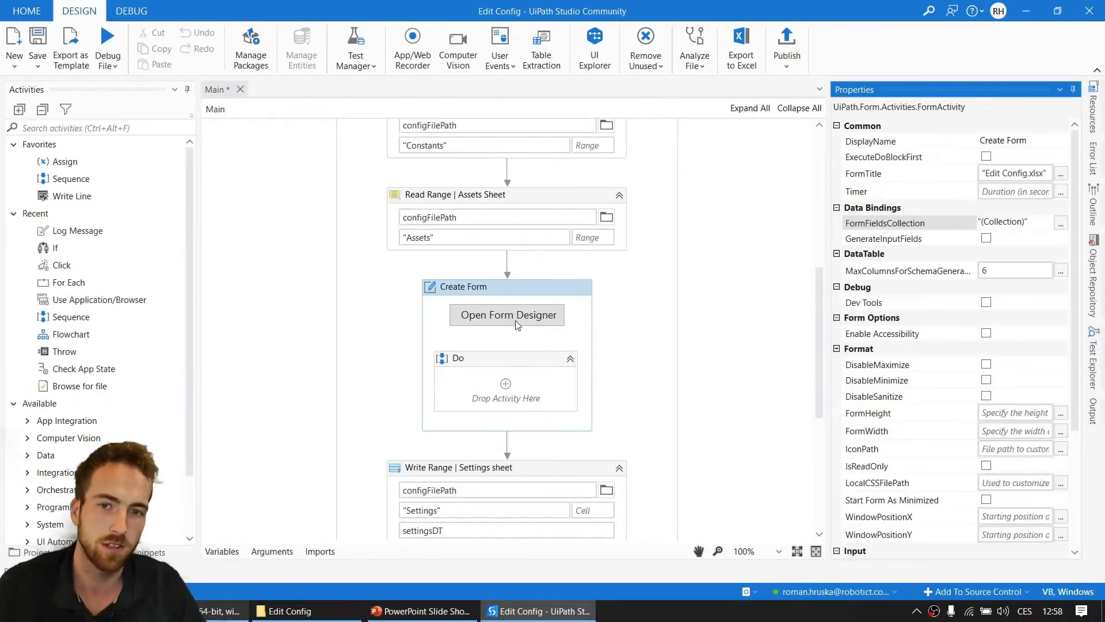
pyautogui.moveTo(660, 326)
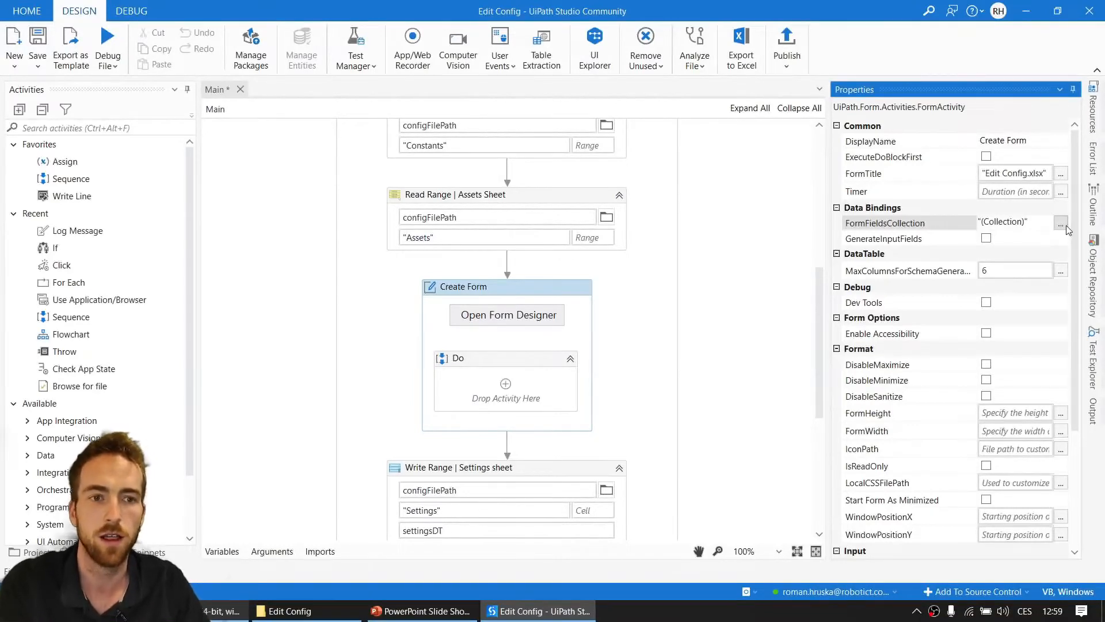
pyautogui.click(1060, 221)
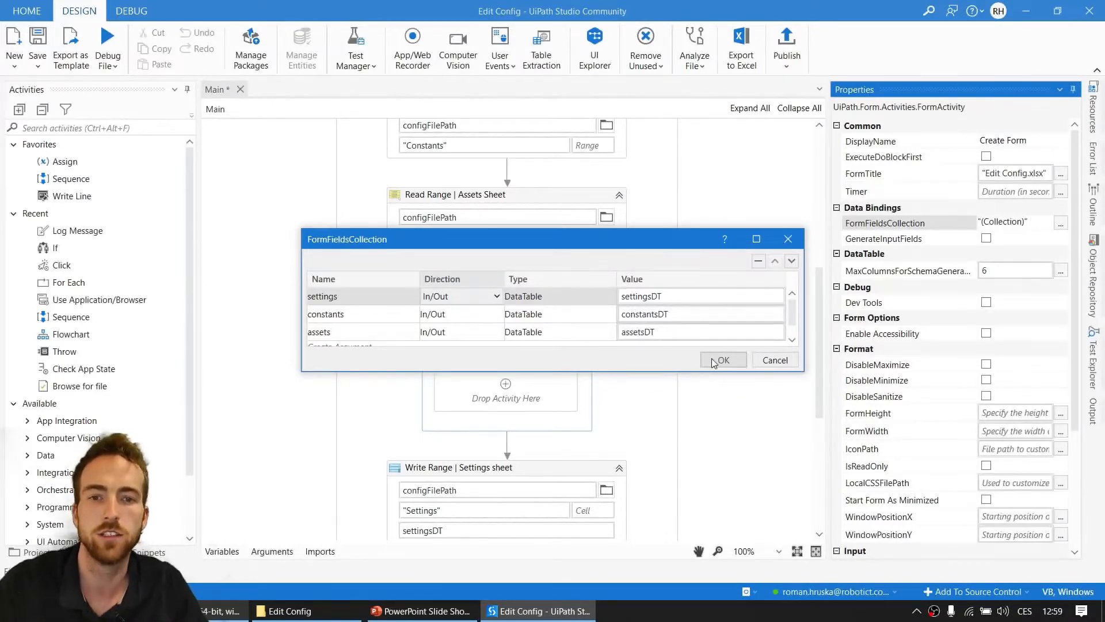
pyautogui.click(721, 359)
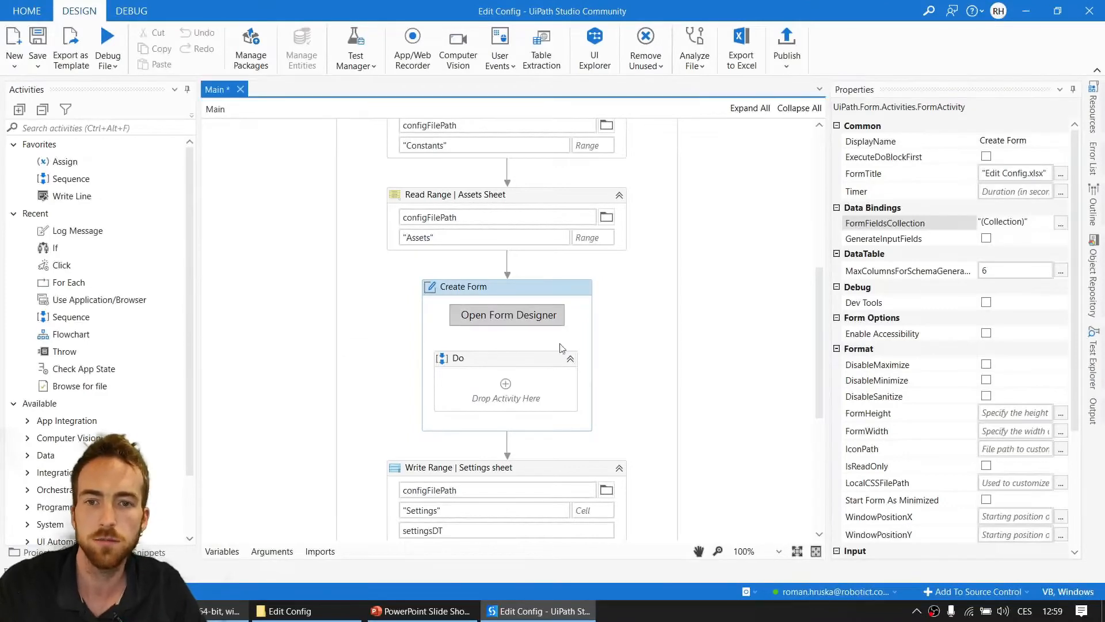
# Open the form layout and view its Constants and Assets tabs.
pyautogui.click(506, 314)
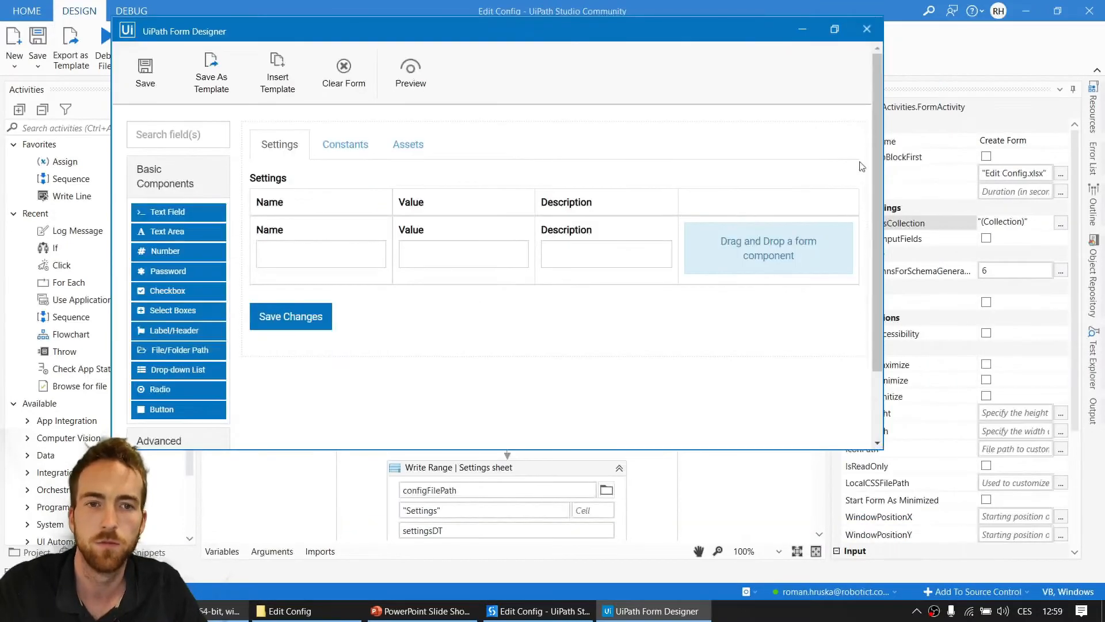
pyautogui.click(834, 28)
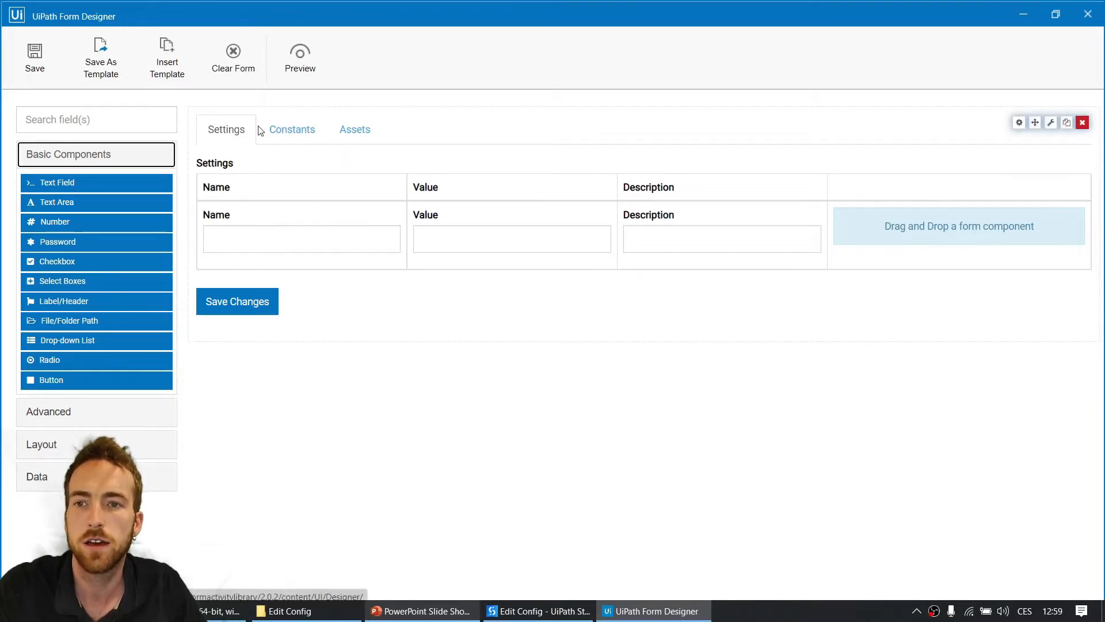
pyautogui.click(291, 129)
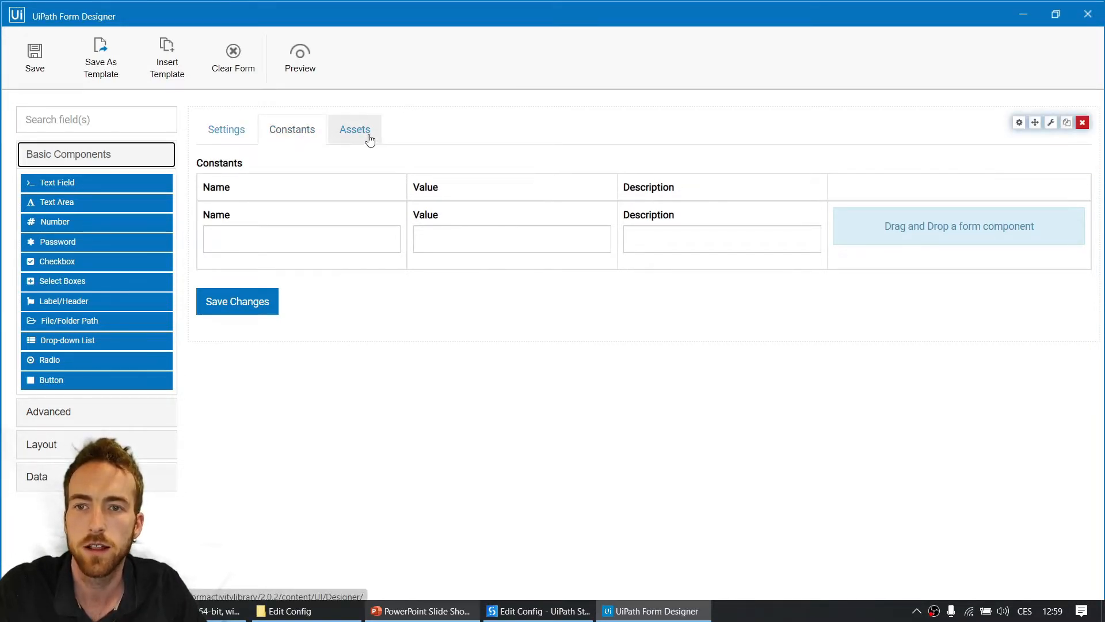
pyautogui.click(226, 129)
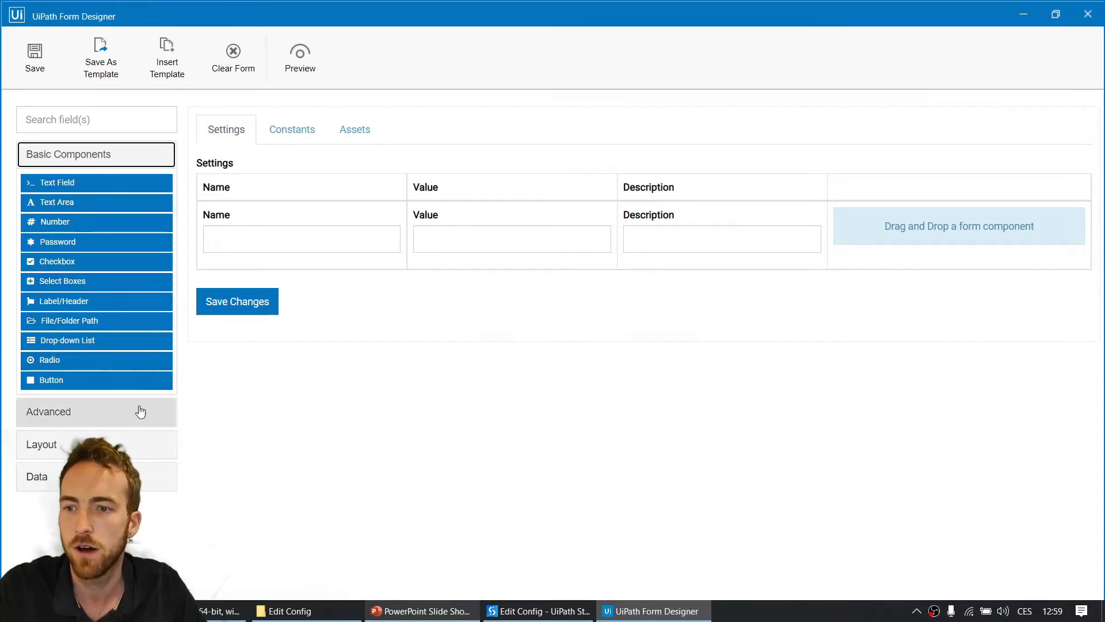
# Add a fourth tab labelled Settings2 to the tabs component and save.
pyautogui.click(97, 444)
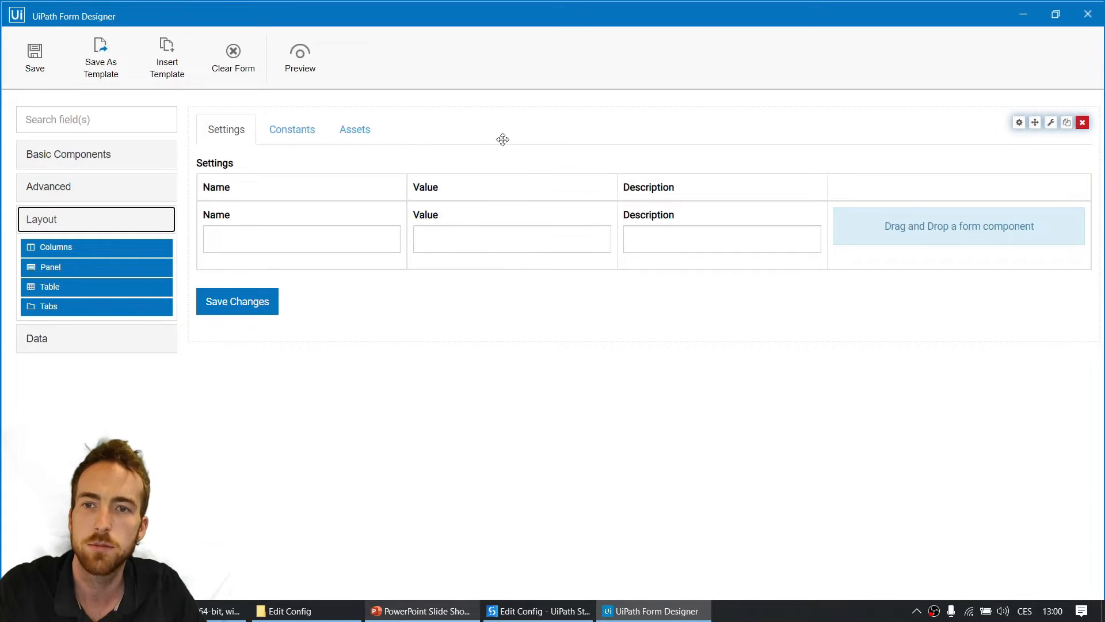
pyautogui.moveTo(196, 204)
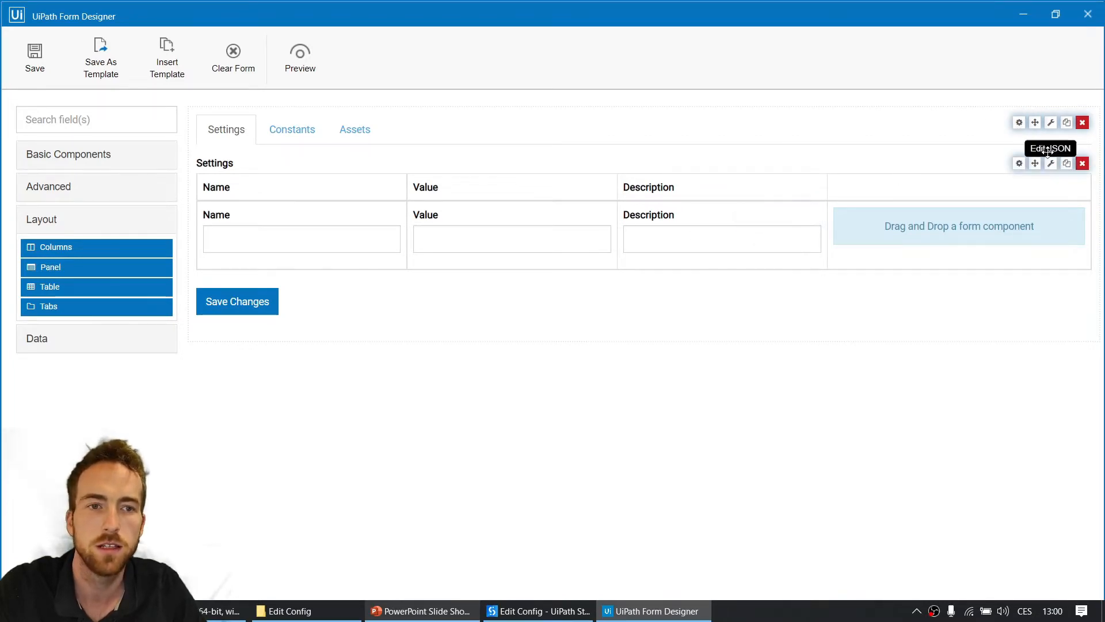
pyautogui.moveTo(464, 222)
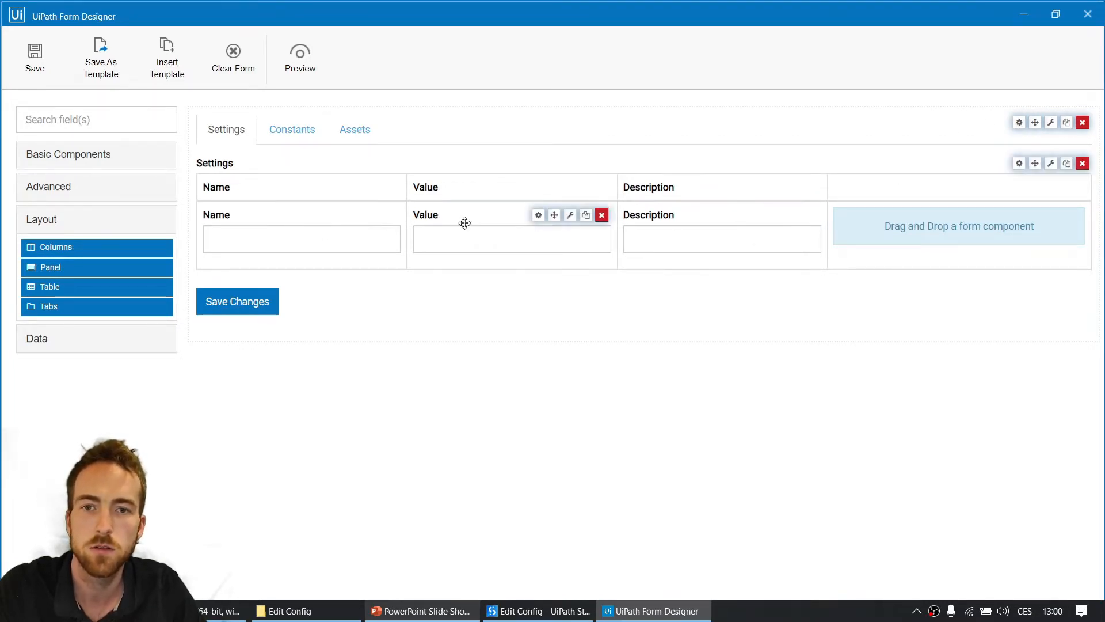
pyautogui.moveTo(1021, 122)
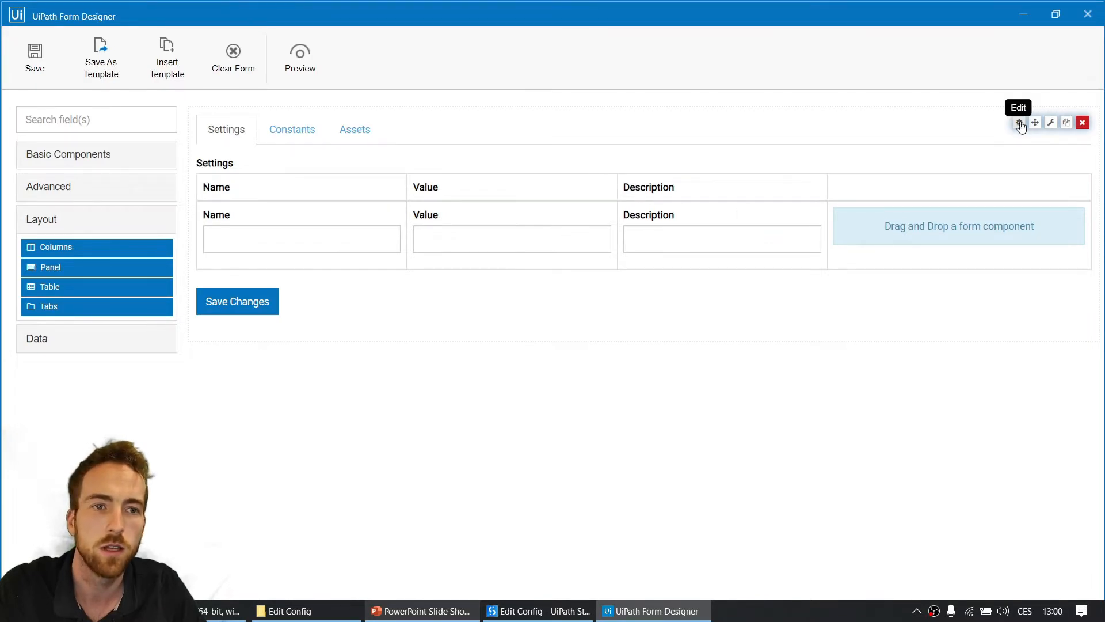
pyautogui.moveTo(1021, 125)
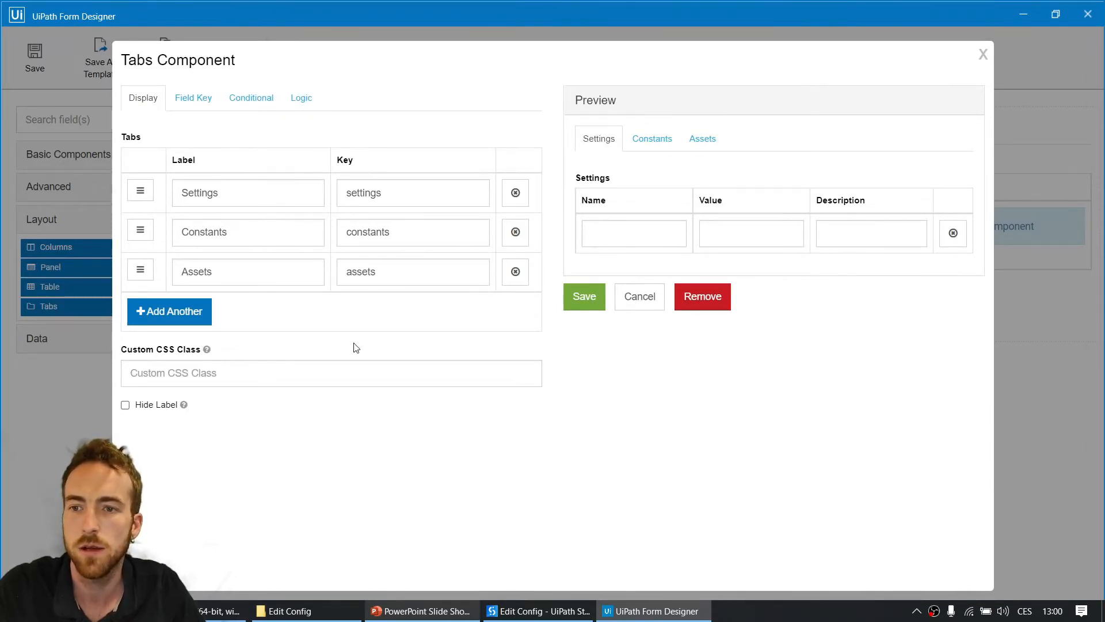
pyautogui.moveTo(228, 325)
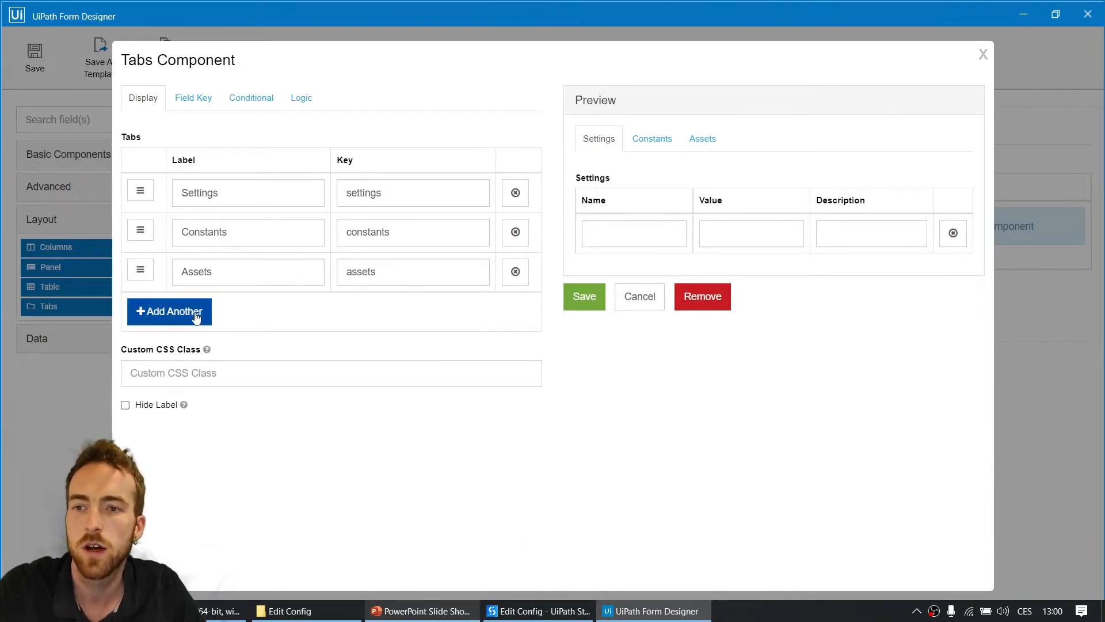
pyautogui.click(170, 311)
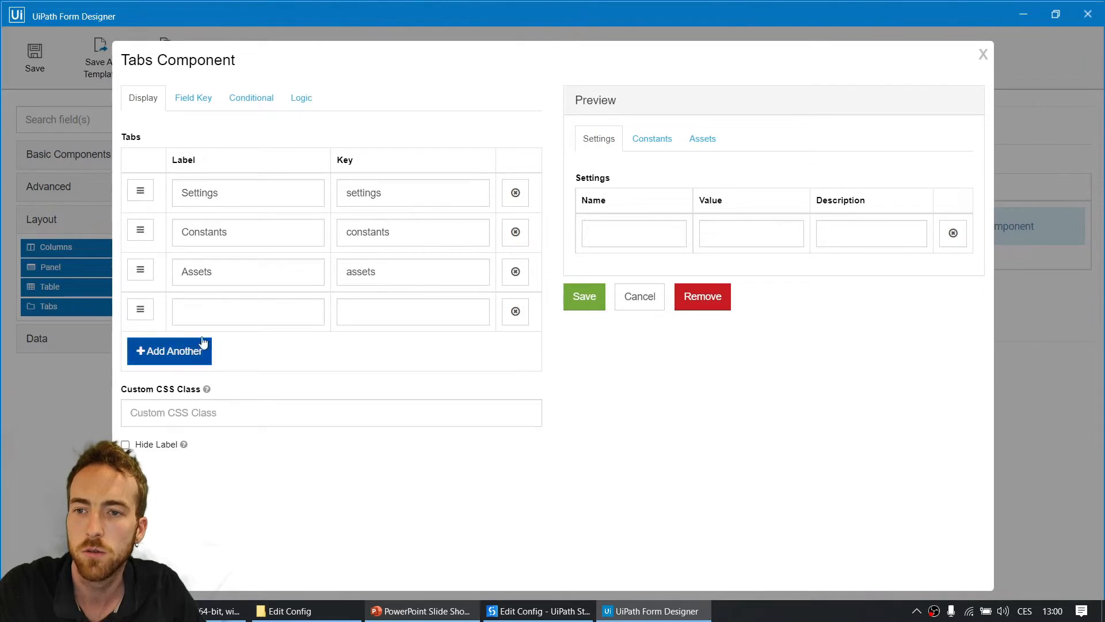
pyautogui.write('Settings2')
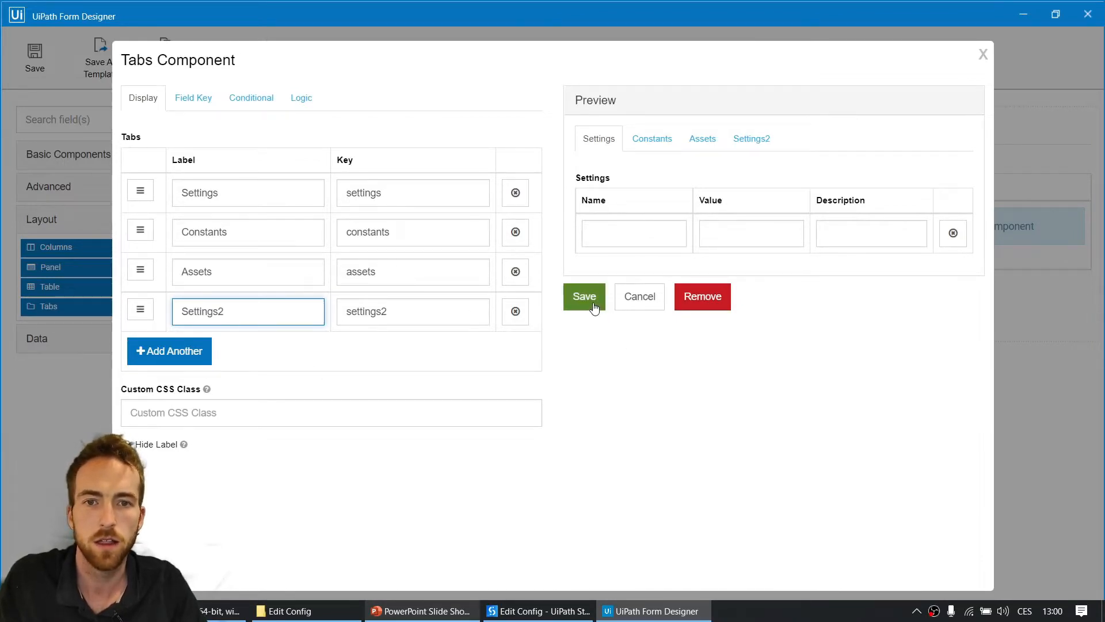
pyautogui.click(583, 296)
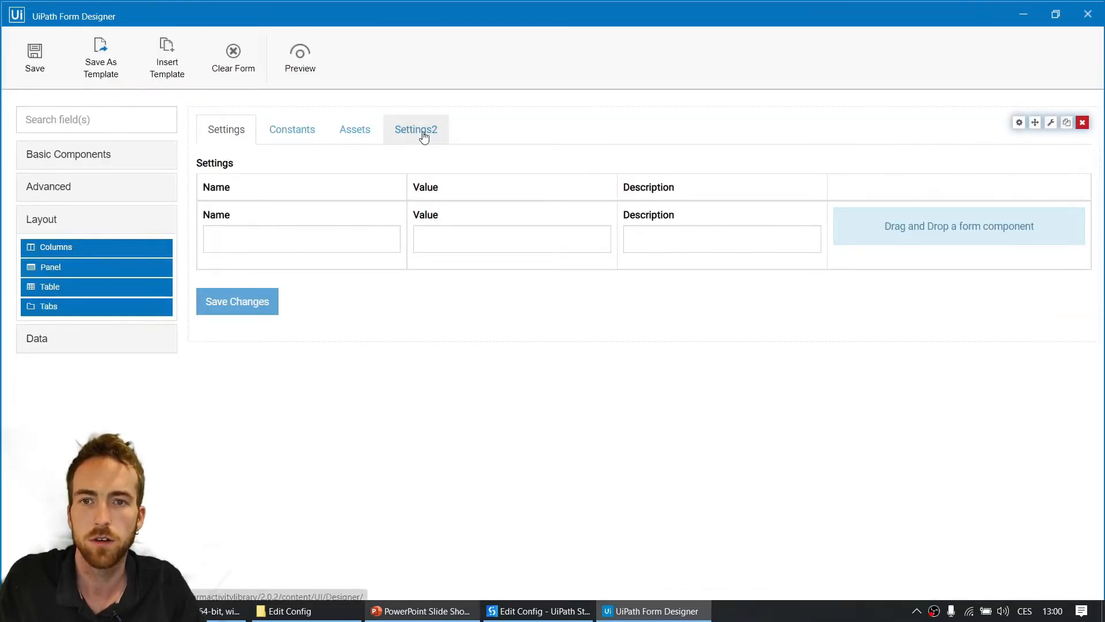
# On the Settings2 tab, add a data grid labelled Settings with field key settings.
pyautogui.click(416, 129)
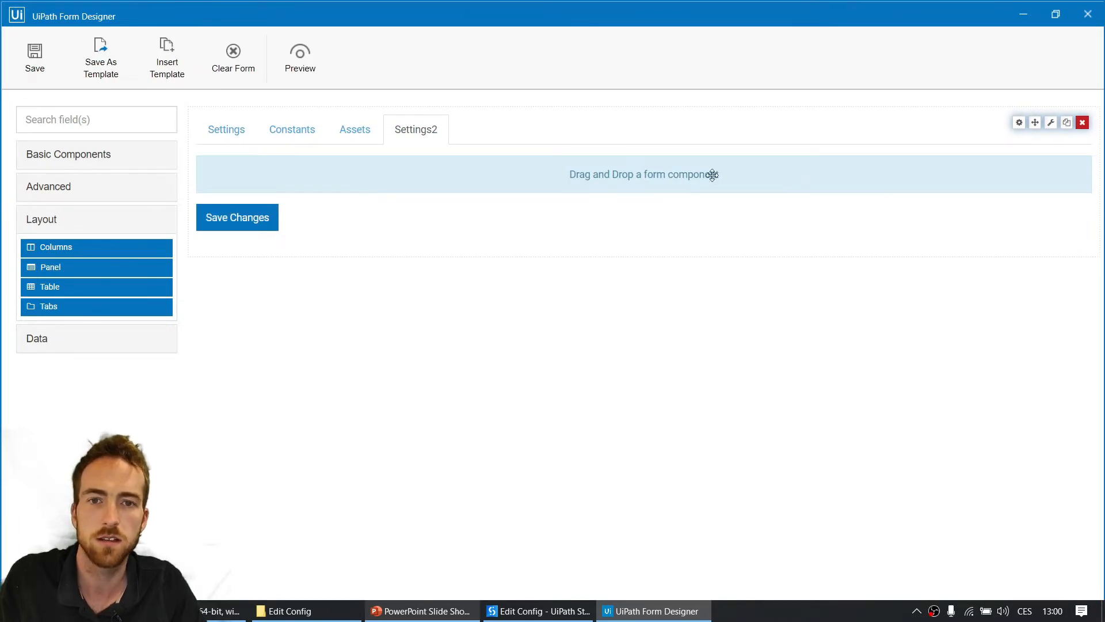
pyautogui.moveTo(564, 242)
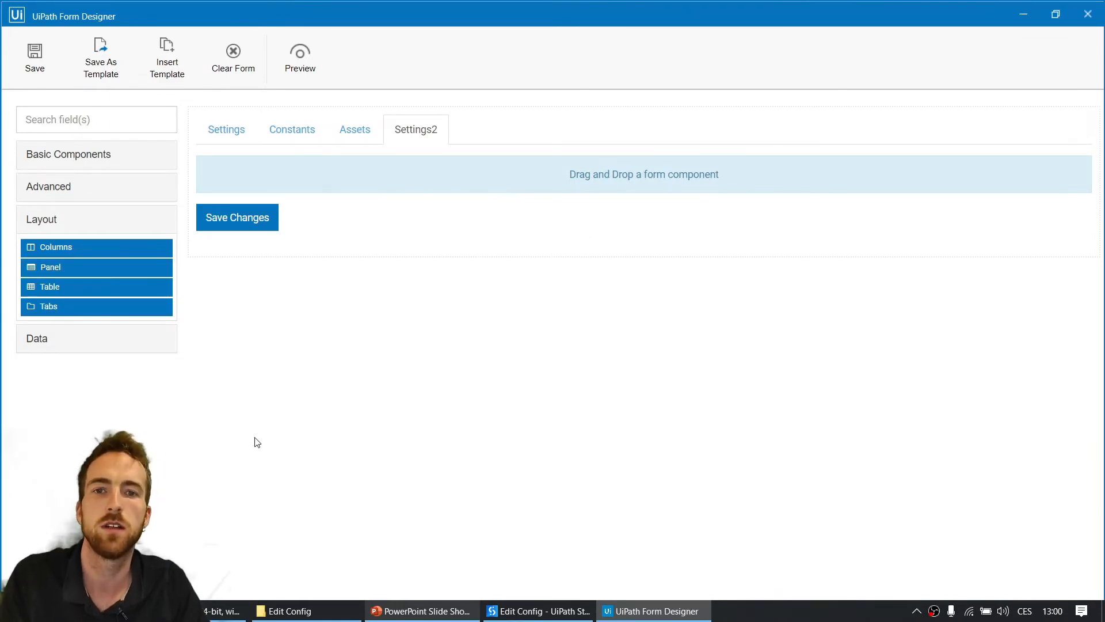
pyautogui.moveTo(444, 405)
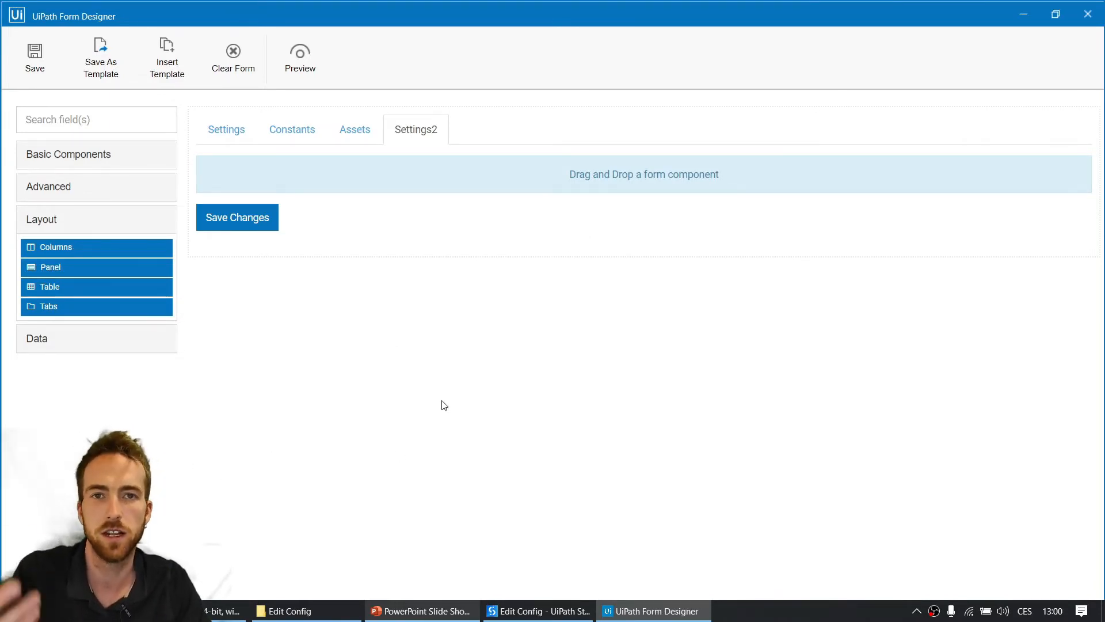
pyautogui.moveTo(258, 456)
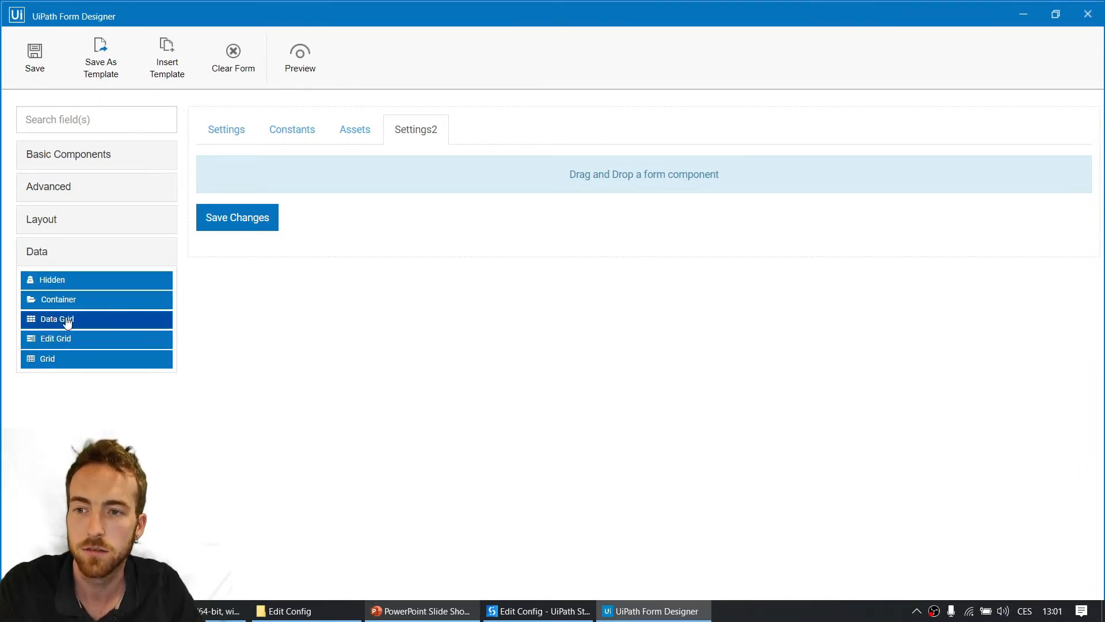
pyautogui.click(57, 318)
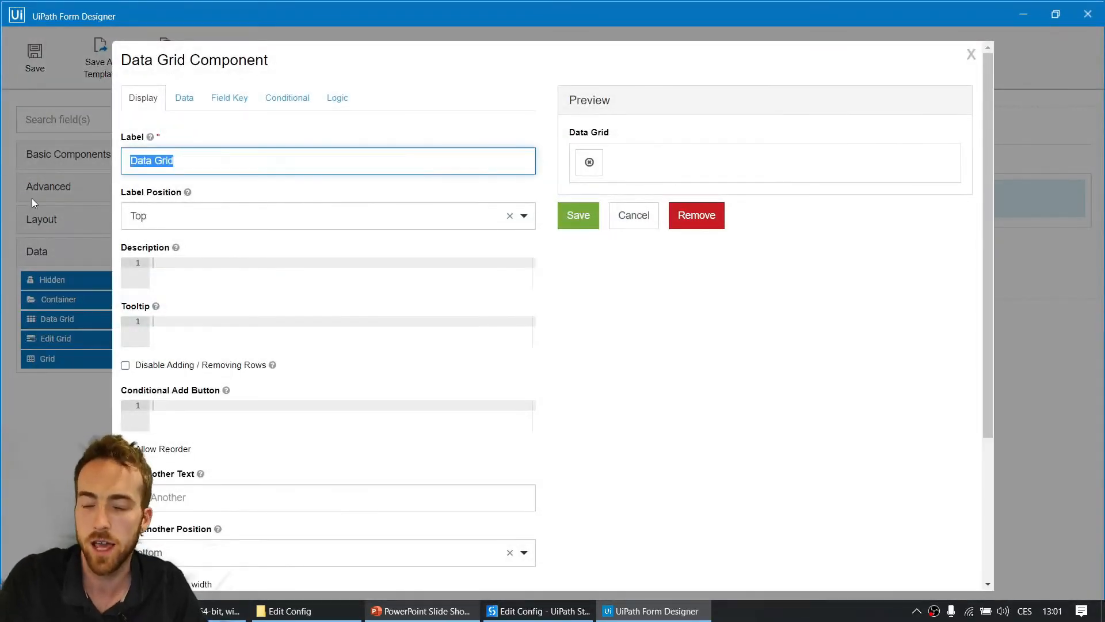
pyautogui.write('Settings')
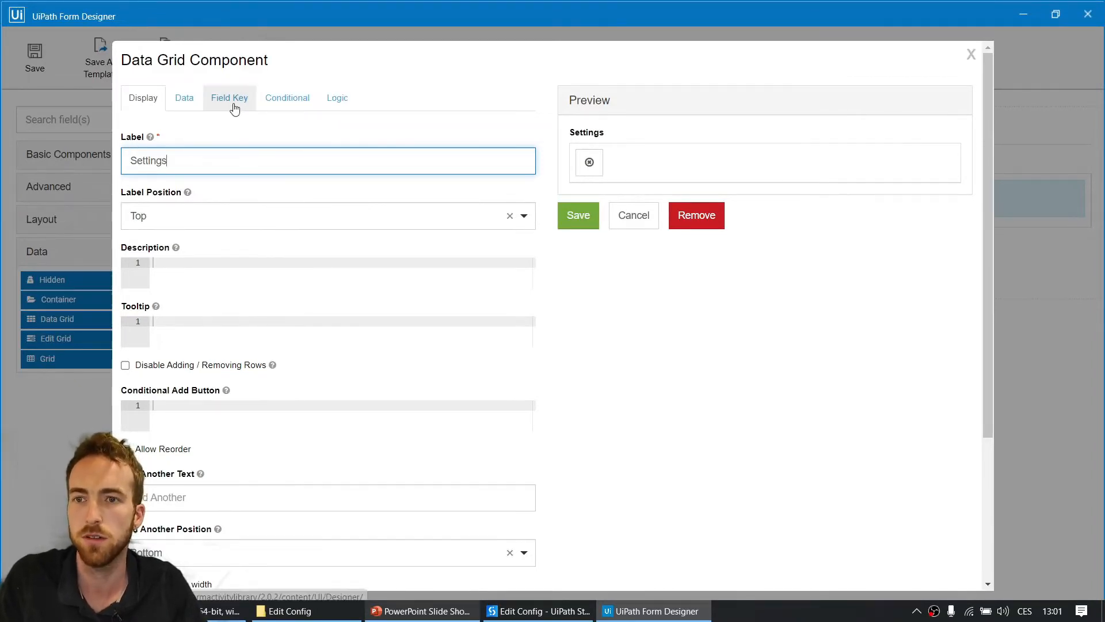
pyautogui.click(229, 97)
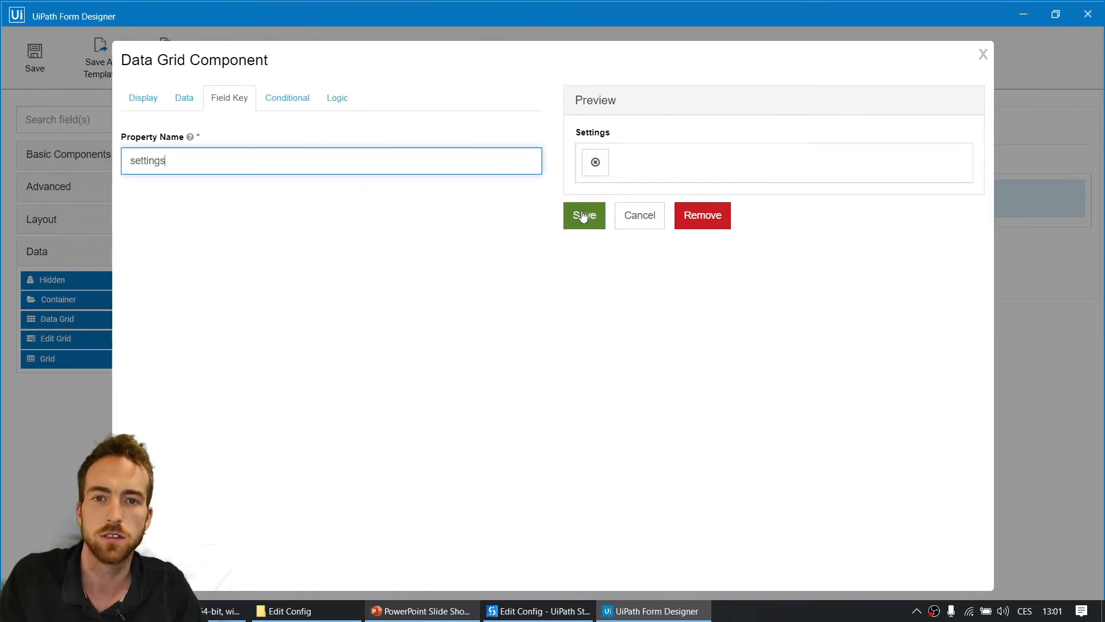
pyautogui.click(584, 215)
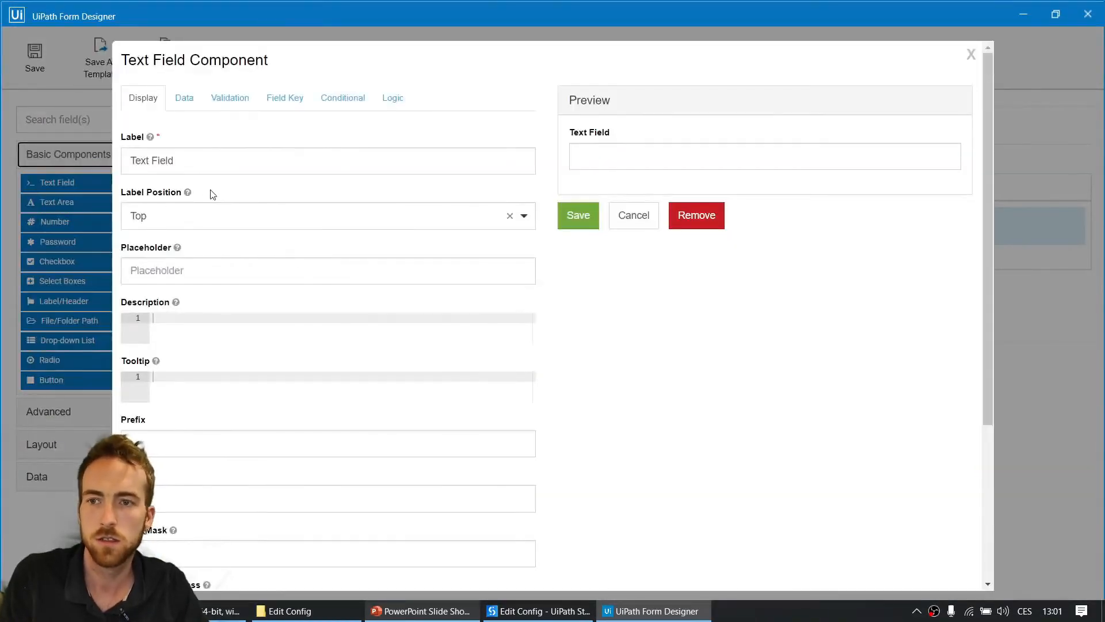
# Open Config.xlsx to check the Settings sheet's Name, Value and Description columns.
pyautogui.click(289, 610)
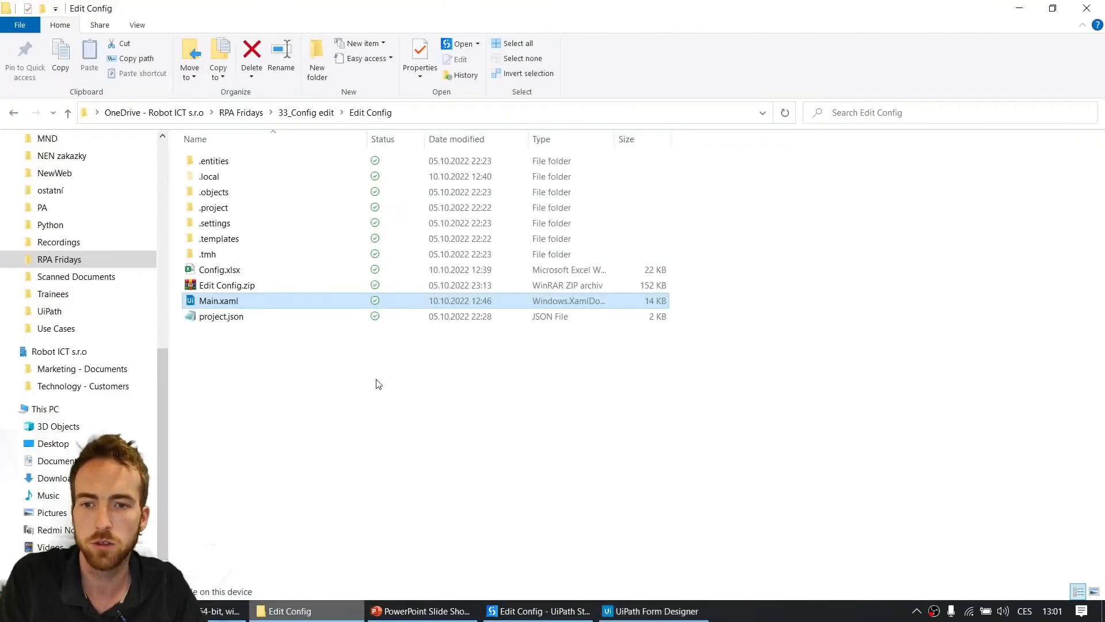
pyautogui.click(220, 269)
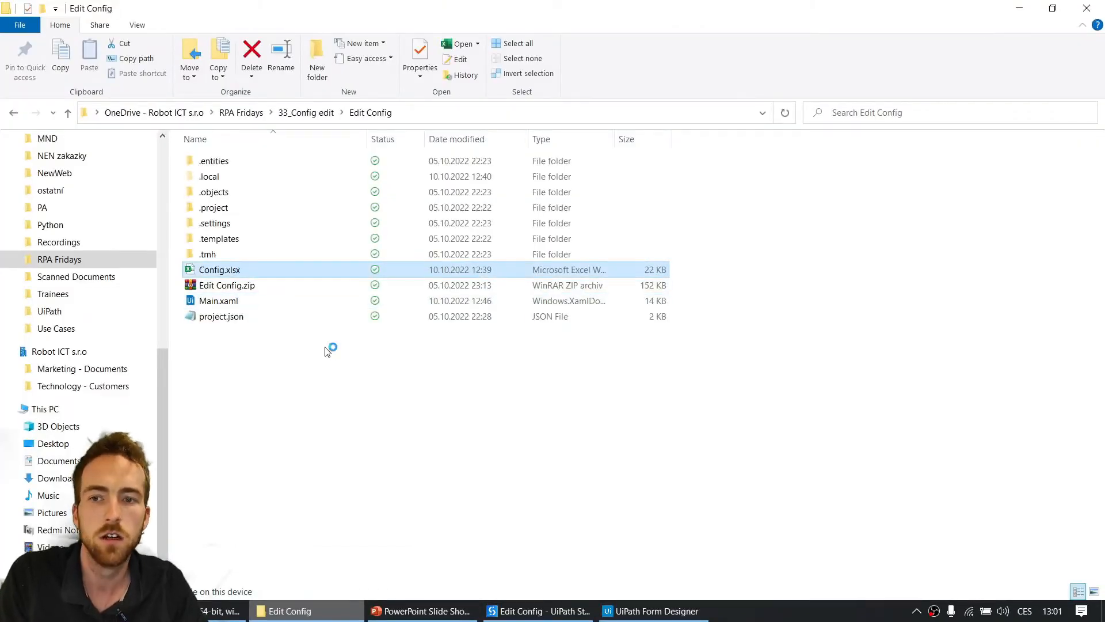
pyautogui.doubleClick(219, 270)
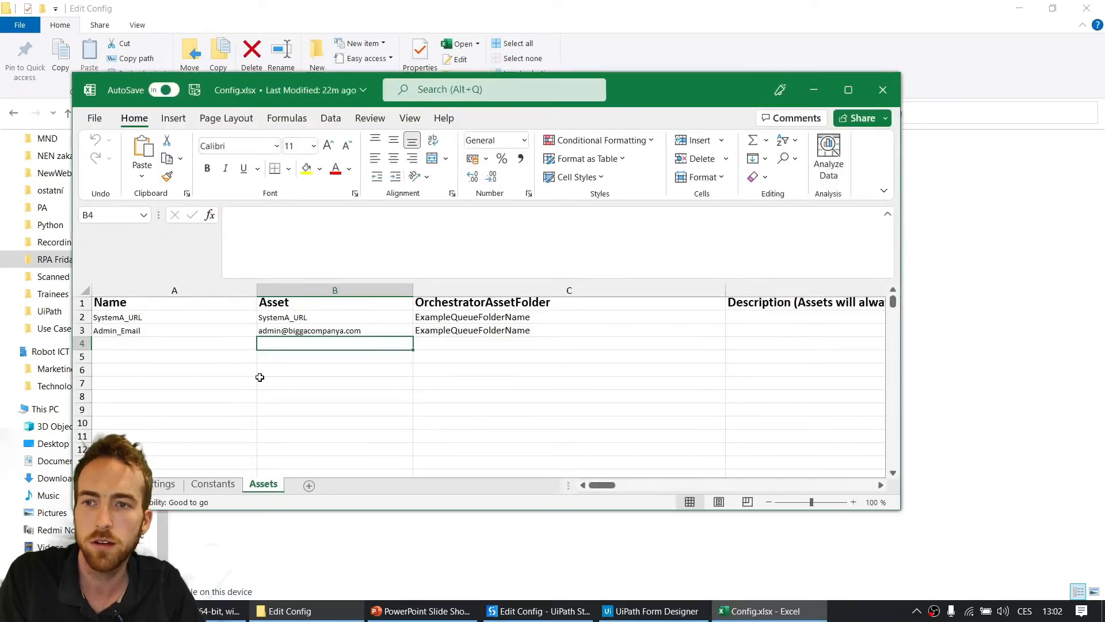
pyautogui.click(162, 484)
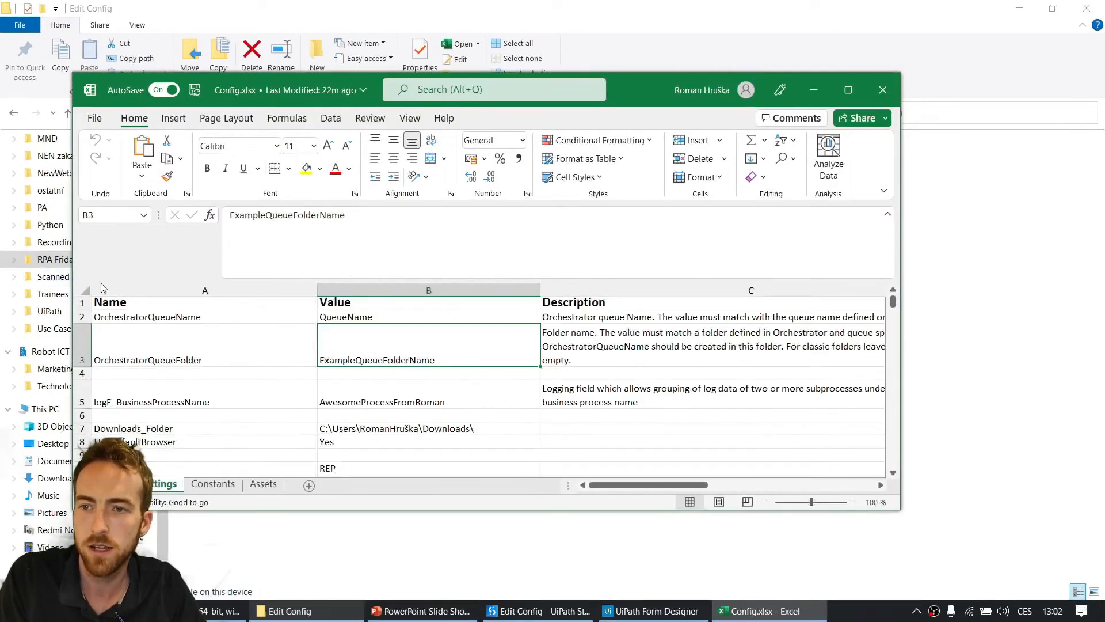
pyautogui.click(427, 302)
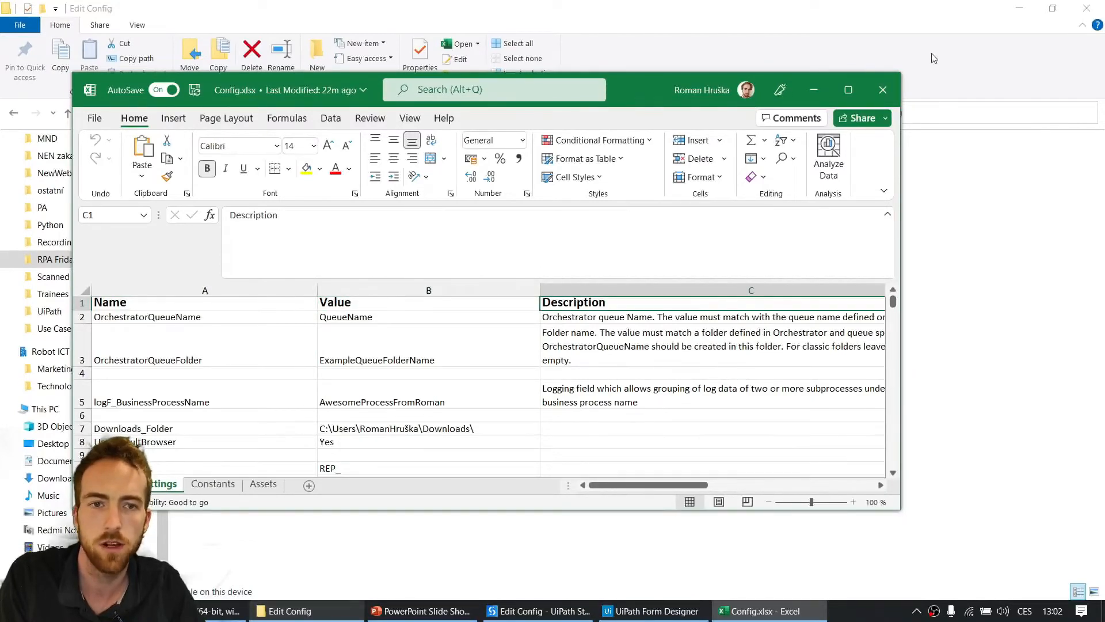
pyautogui.click(654, 610)
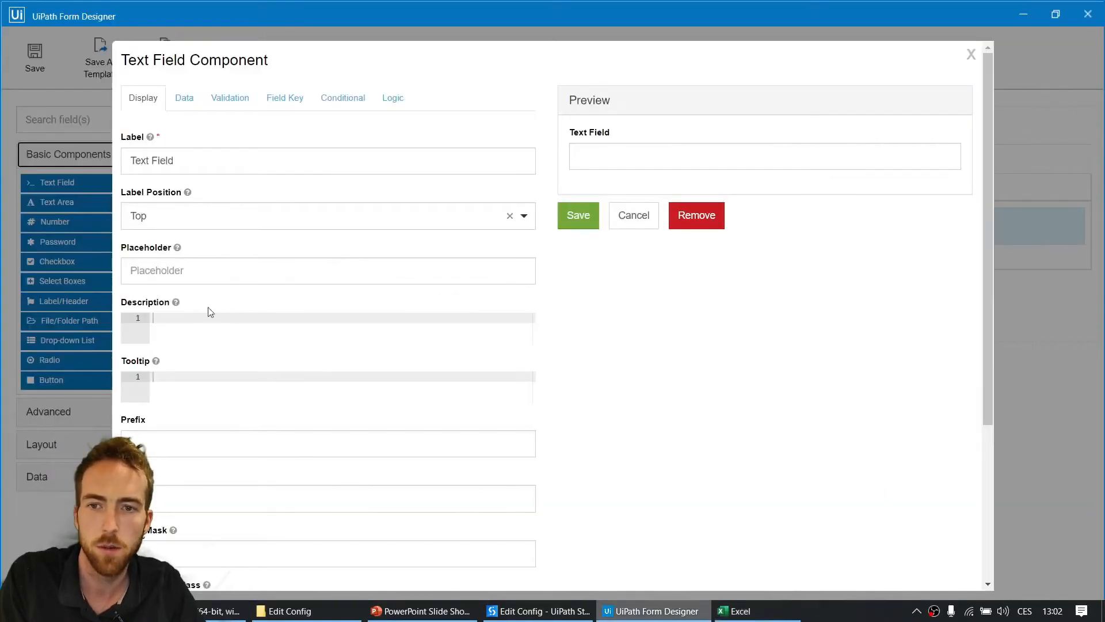
# Add Name and Value text field columns to the Settings data grid.
pyautogui.write('Name')
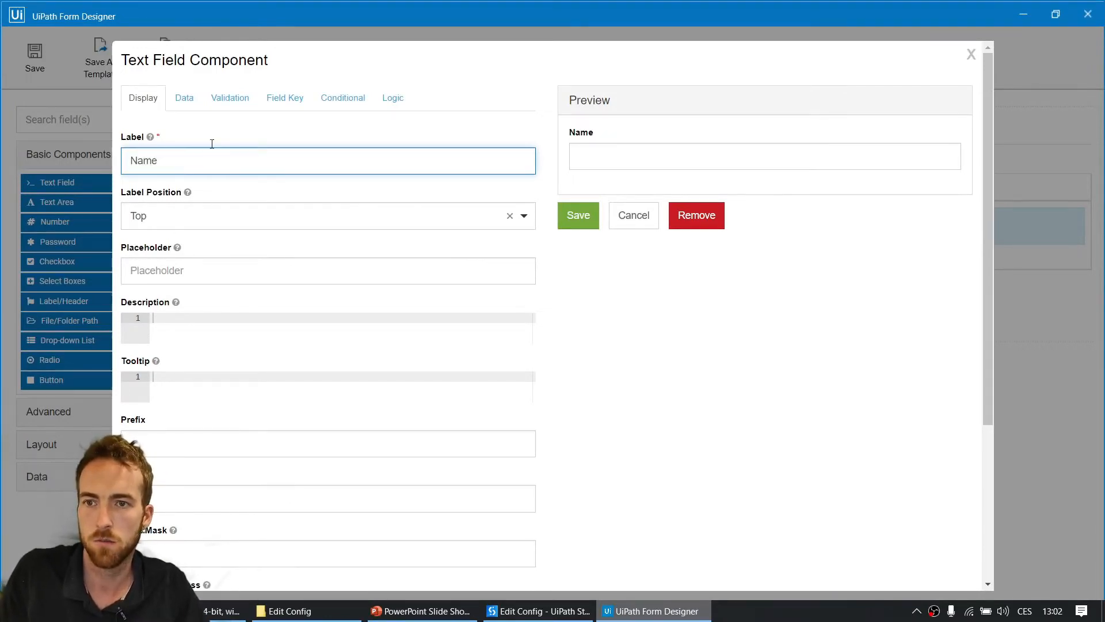
pyautogui.click(285, 98)
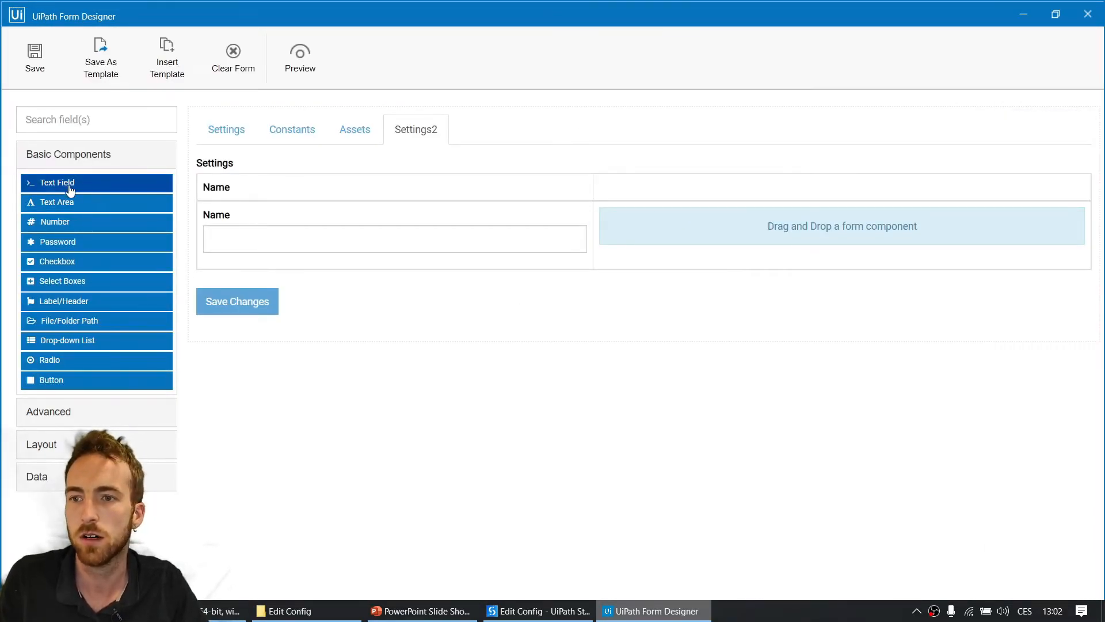
pyautogui.moveTo(57, 182); pyautogui.dragTo(963, 223)
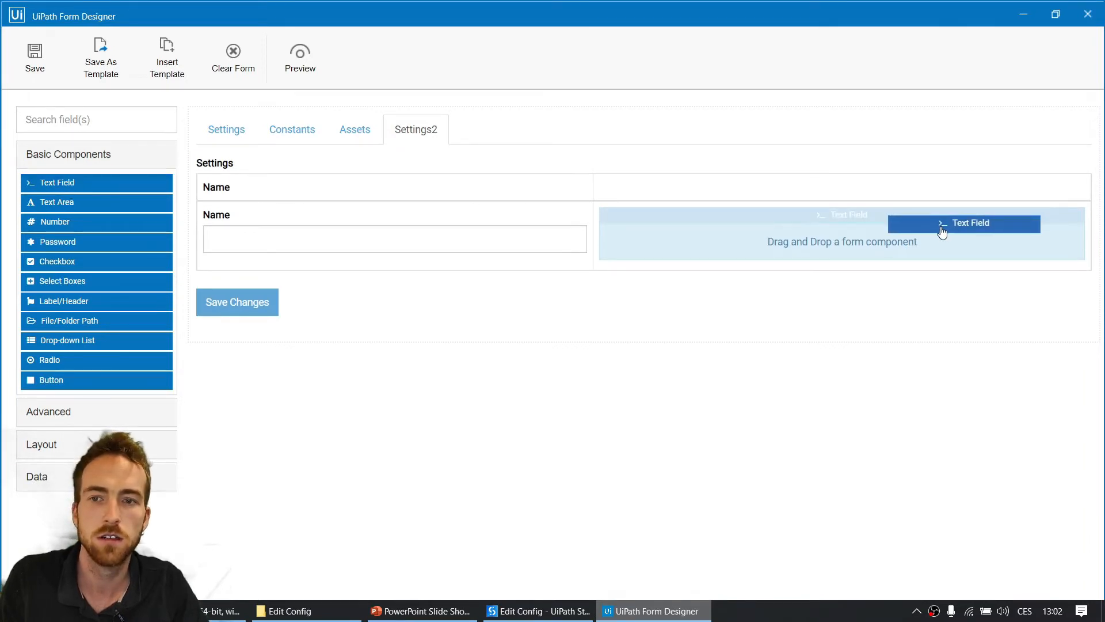
pyautogui.click(964, 223)
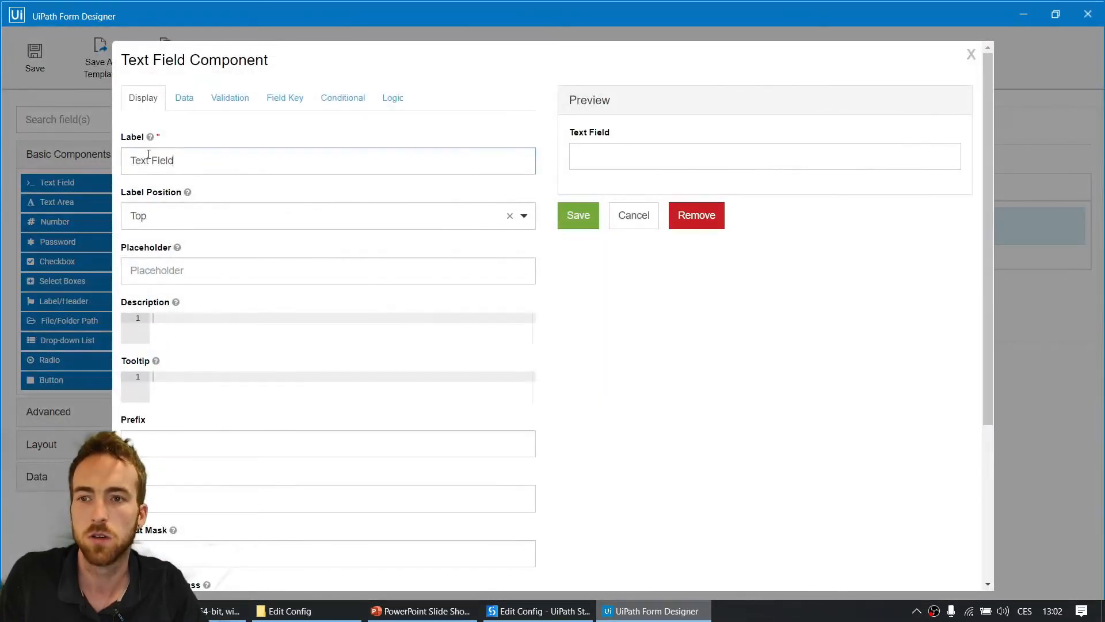
pyautogui.write('Value')
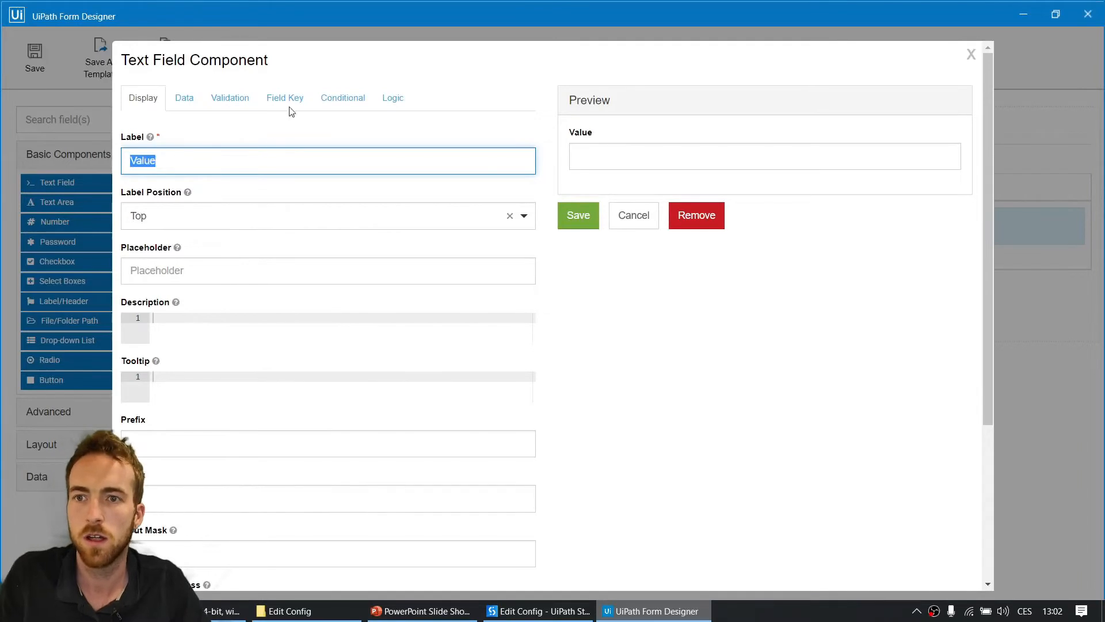
pyautogui.click(285, 97)
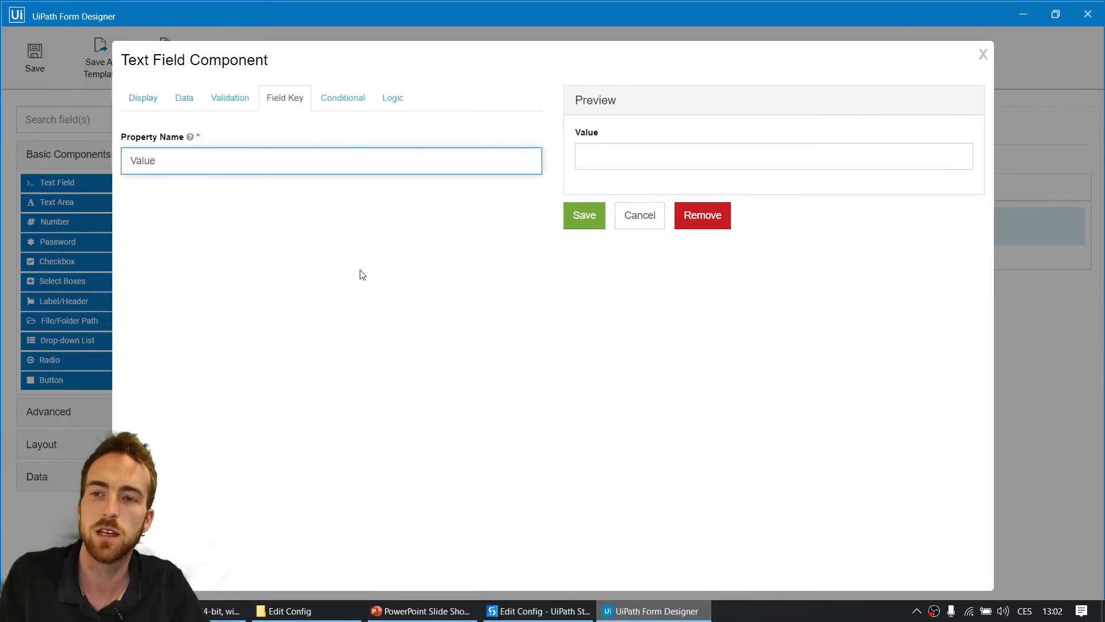
pyautogui.click(638, 215)
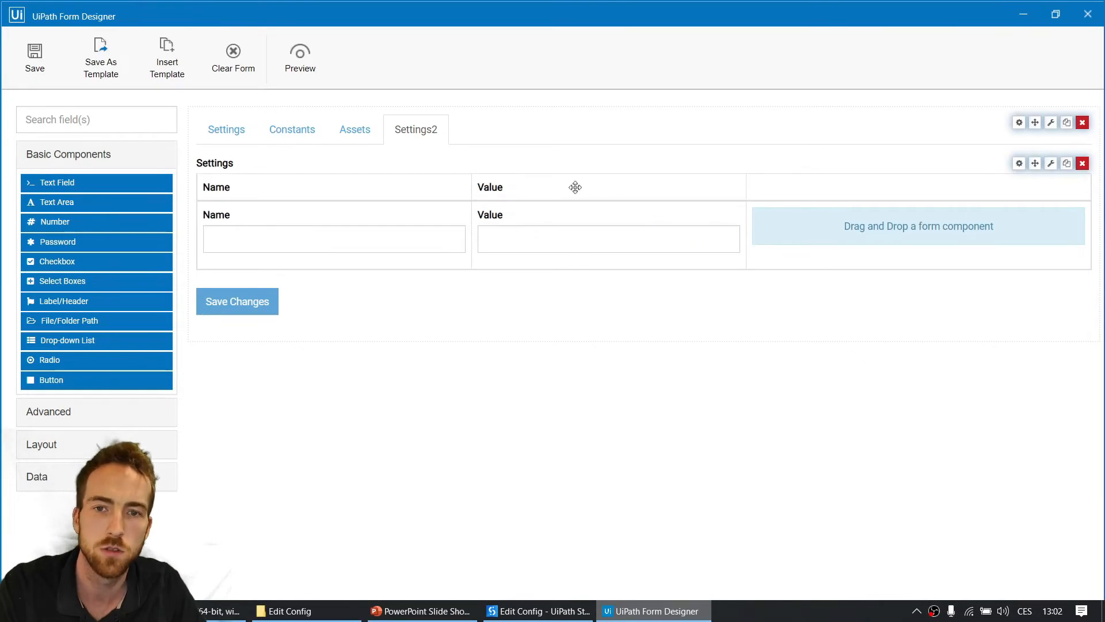
pyautogui.moveTo(924, 211)
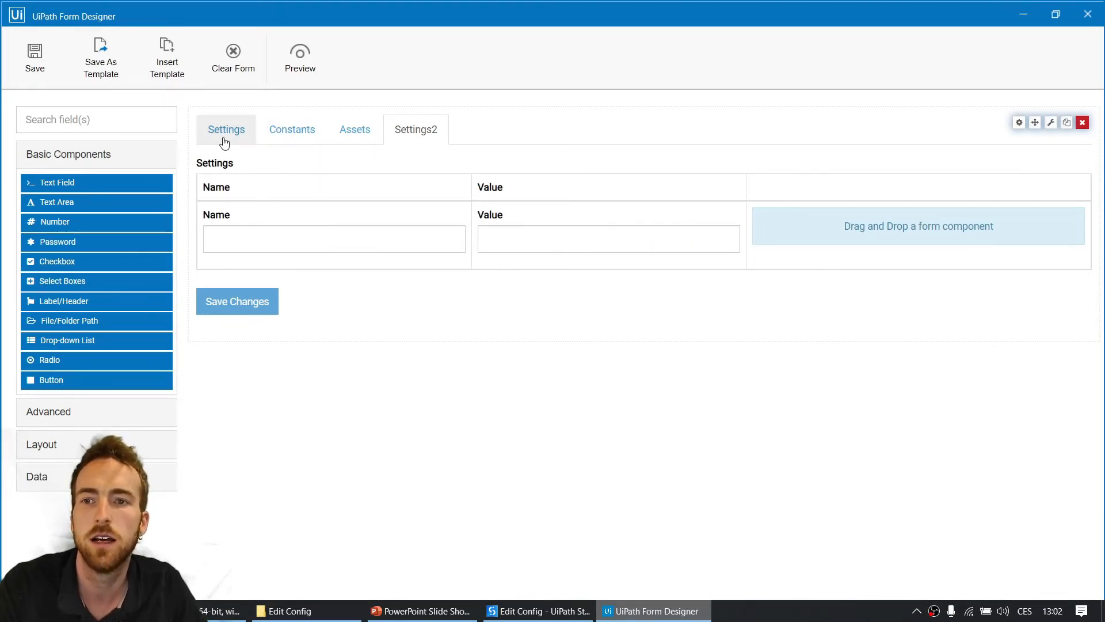
# Delete Settings2 from the tabs component's tab list and save.
pyautogui.click(226, 129)
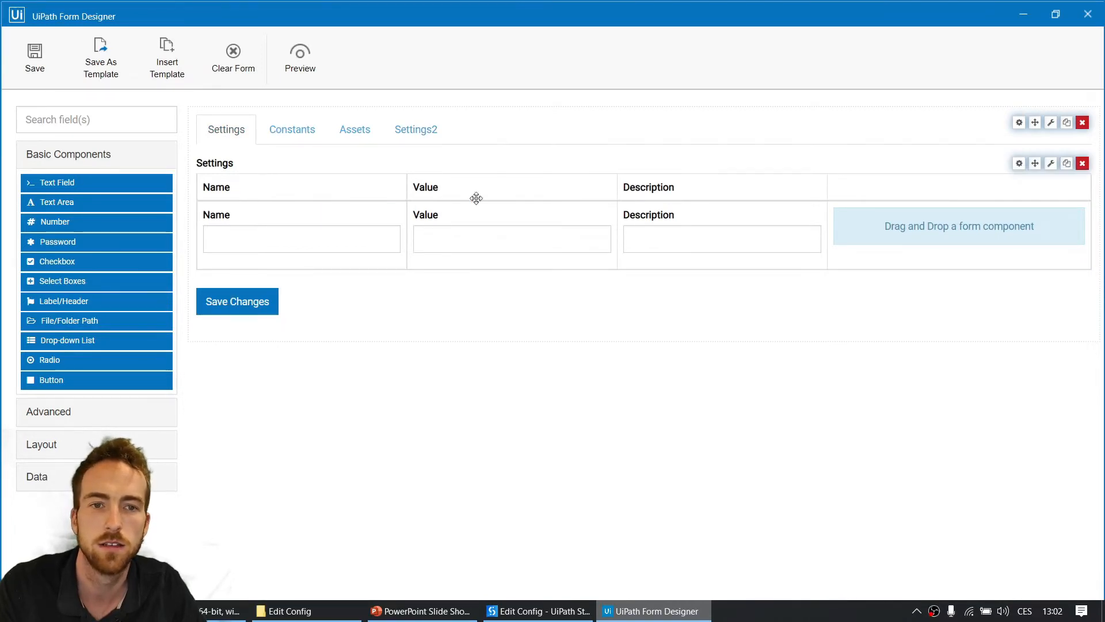
pyautogui.moveTo(707, 186)
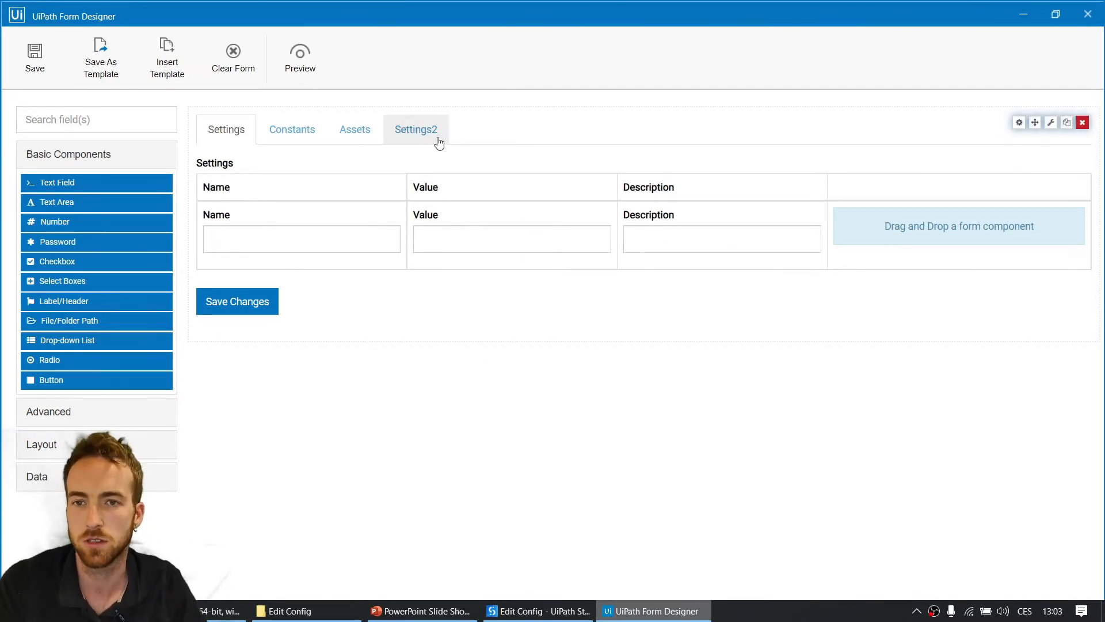
pyautogui.click(415, 129)
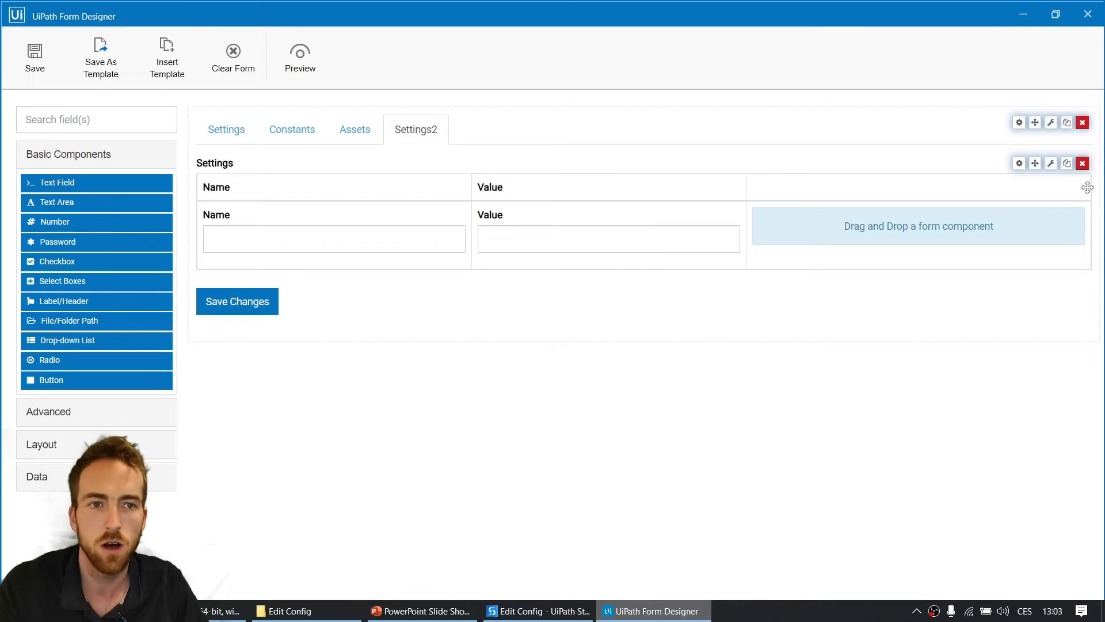
pyautogui.moveTo(1049, 122)
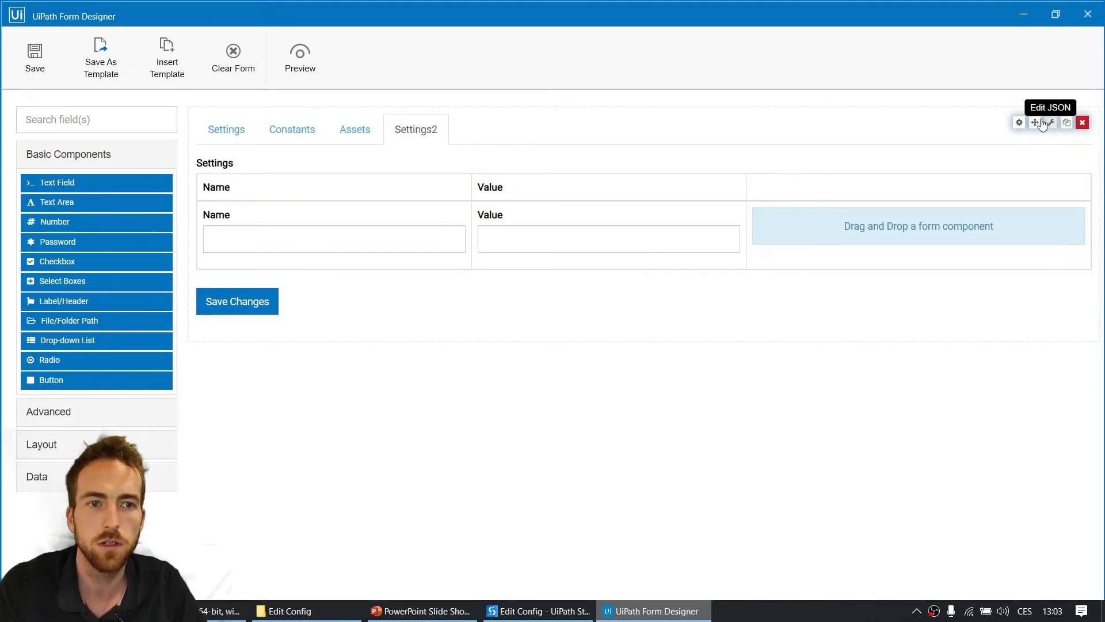
pyautogui.click(1043, 122)
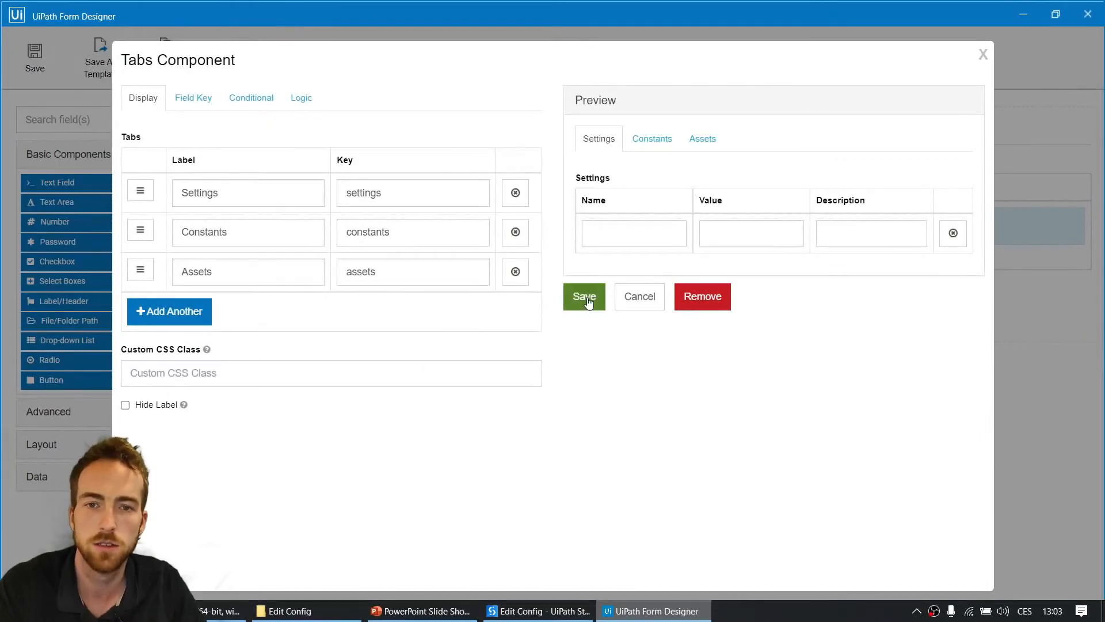
pyautogui.click(584, 296)
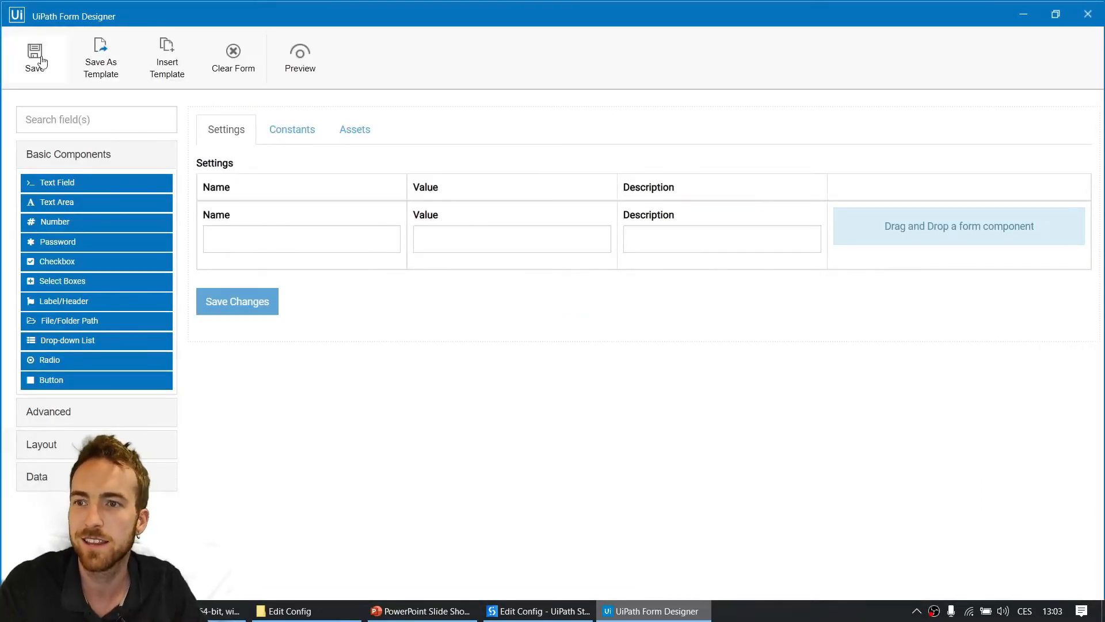
# Save the form design and scroll to the constantsDT and assetsDT Write Range steps.
pyautogui.click(34, 56)
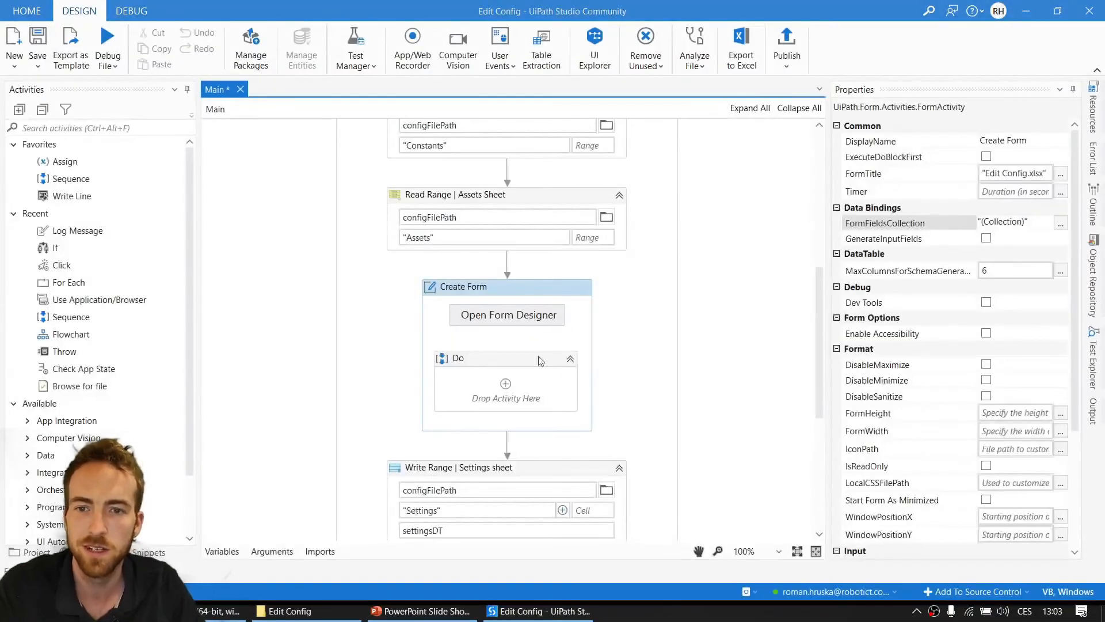
pyautogui.scroll(-3)
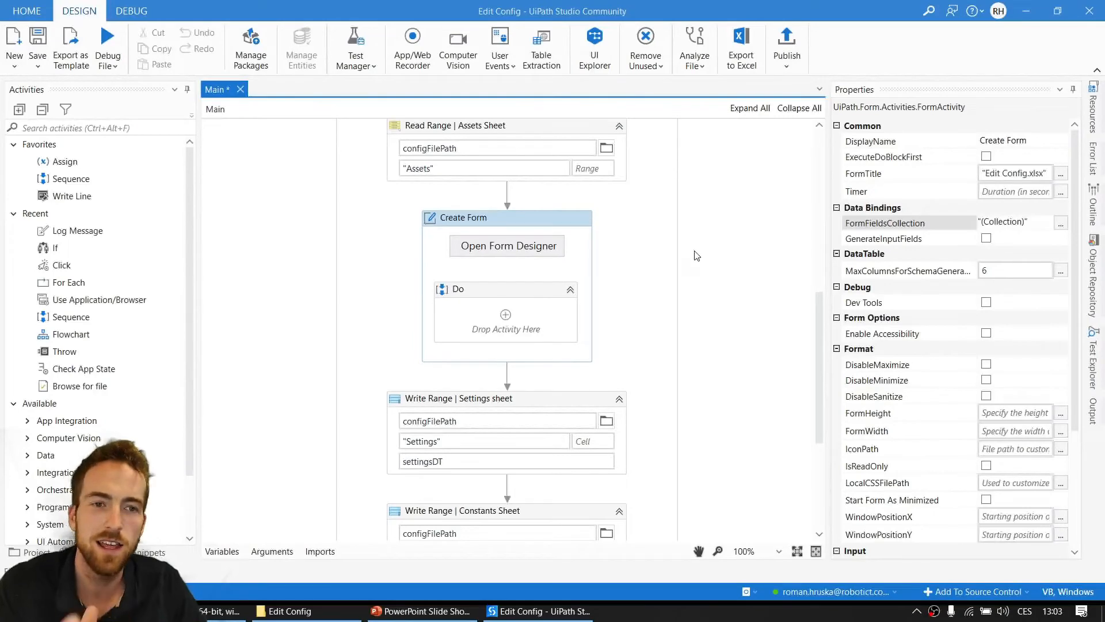
pyautogui.moveTo(622, 274)
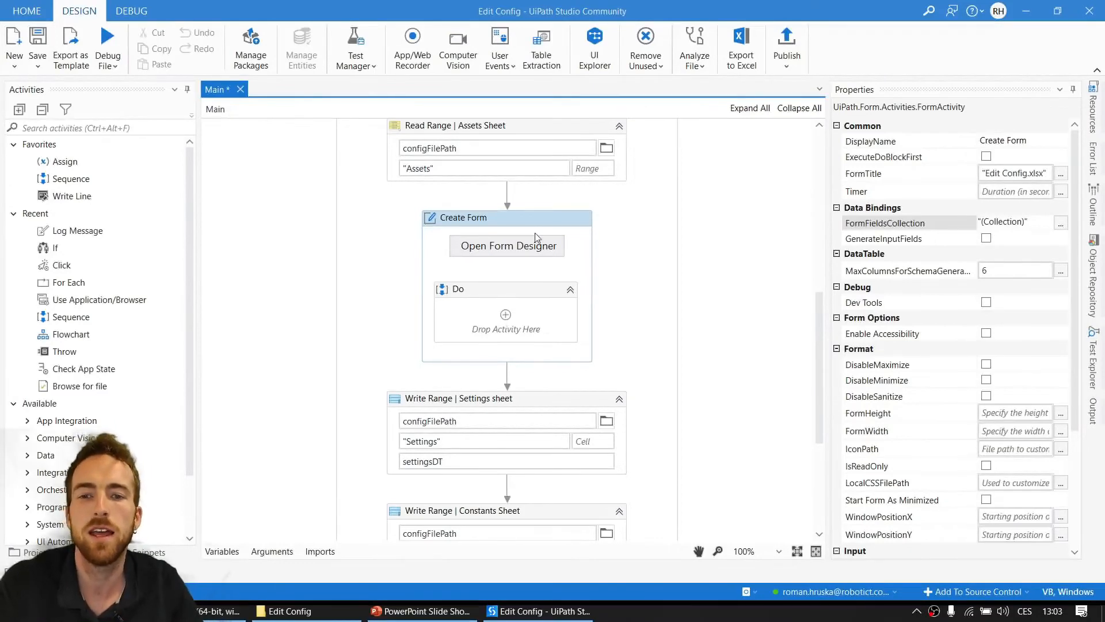
pyautogui.scroll(-3)
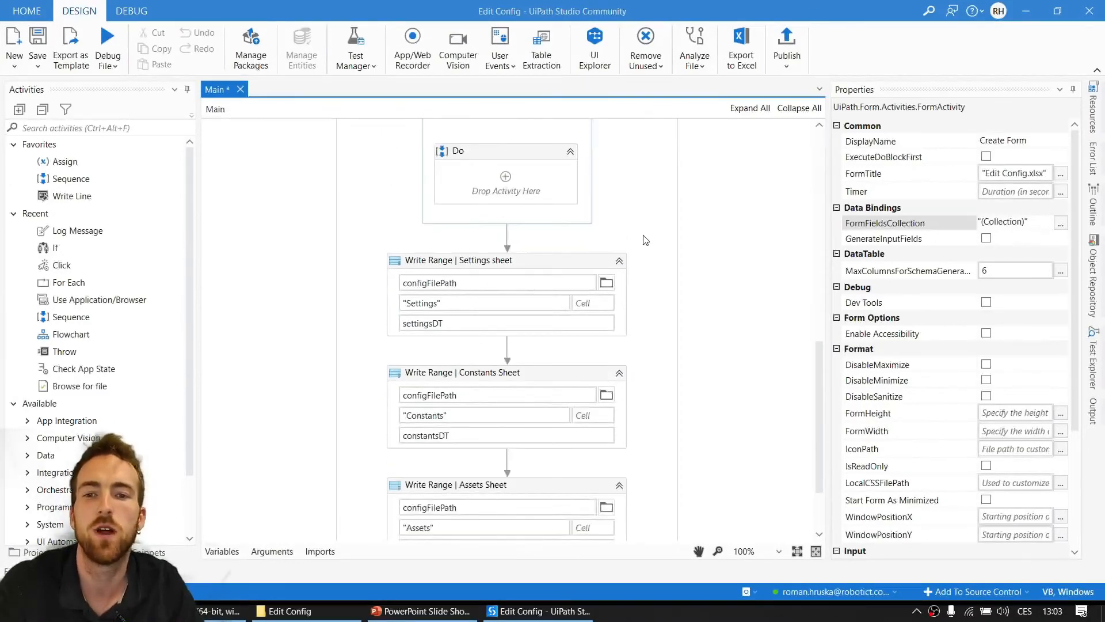
pyautogui.scroll(-3)
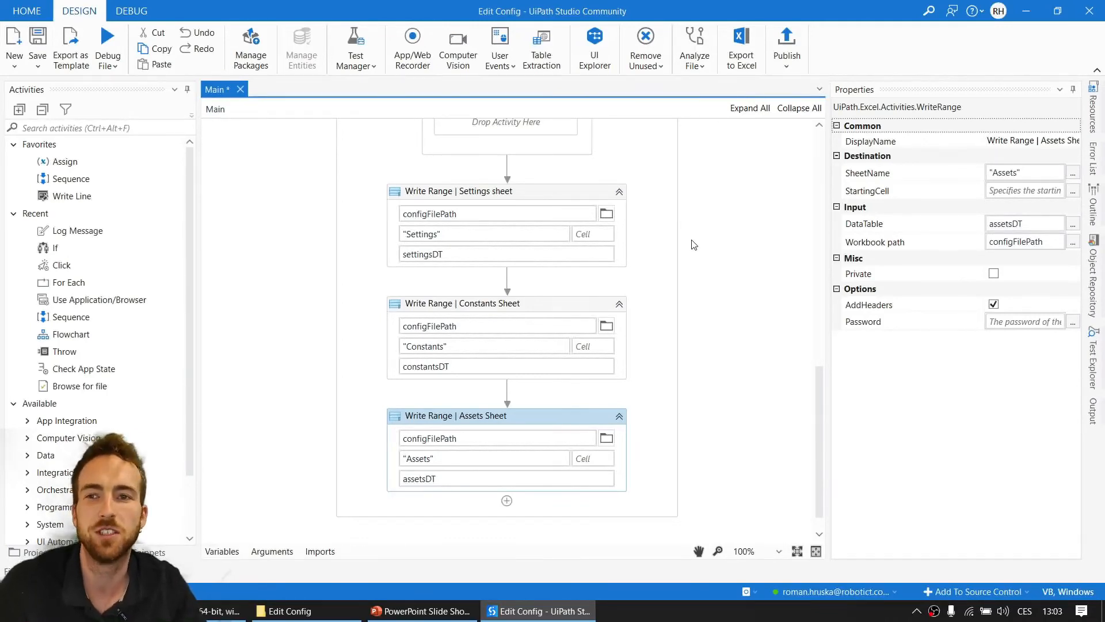
pyautogui.moveTo(653, 332)
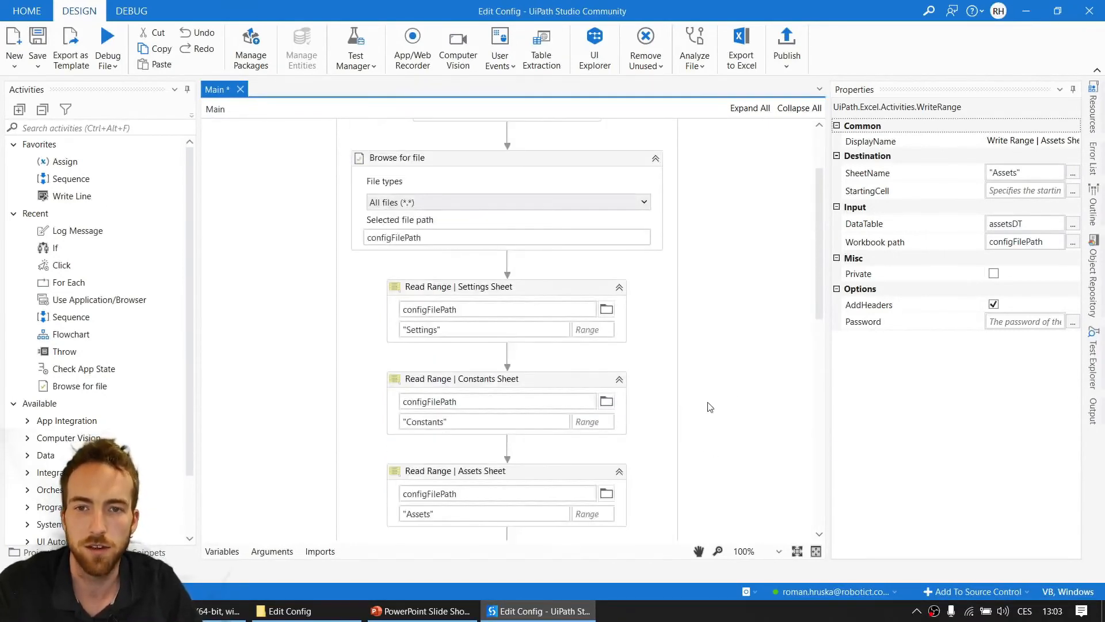
pyautogui.scroll(-3)
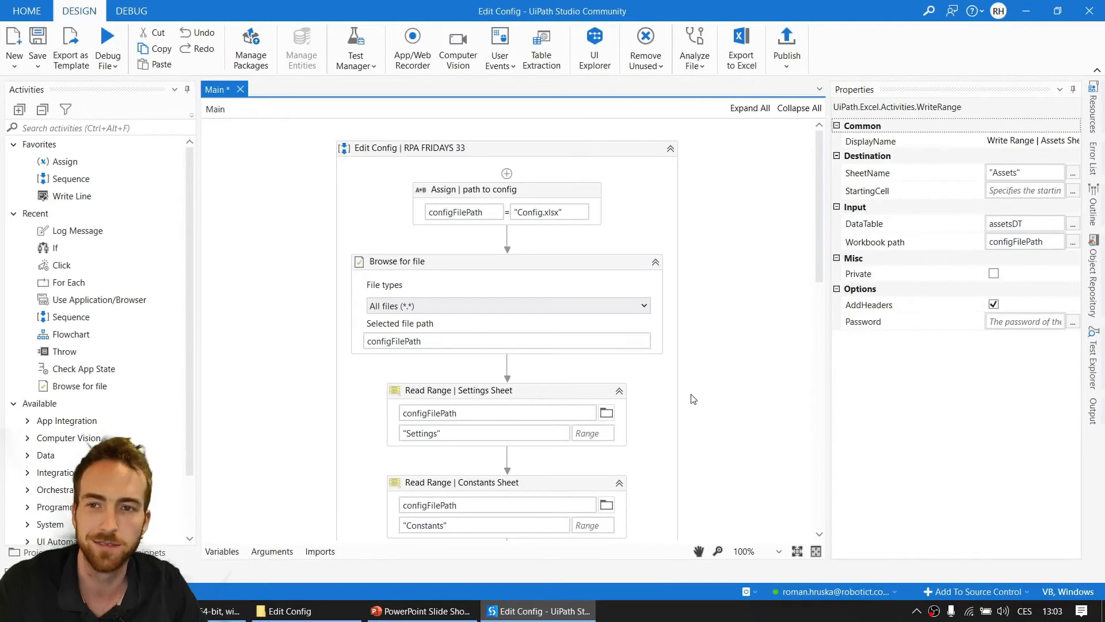
# Reopen Config.xlsx, view its Assets and Settings sheets, then close Excel.
pyautogui.click(289, 610)
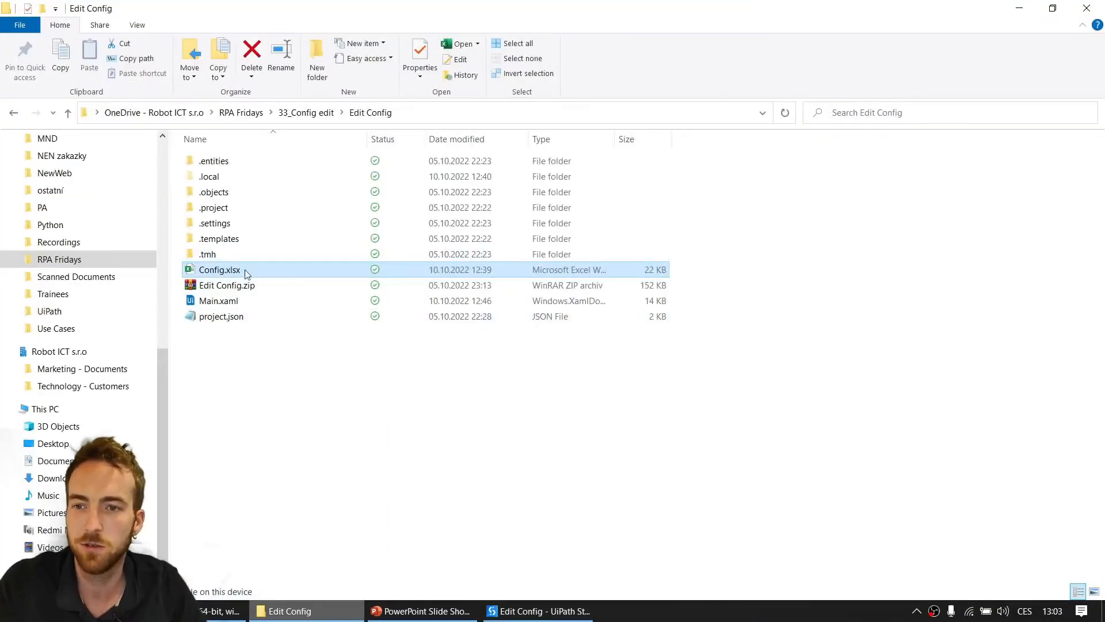
pyautogui.doubleClick(219, 270)
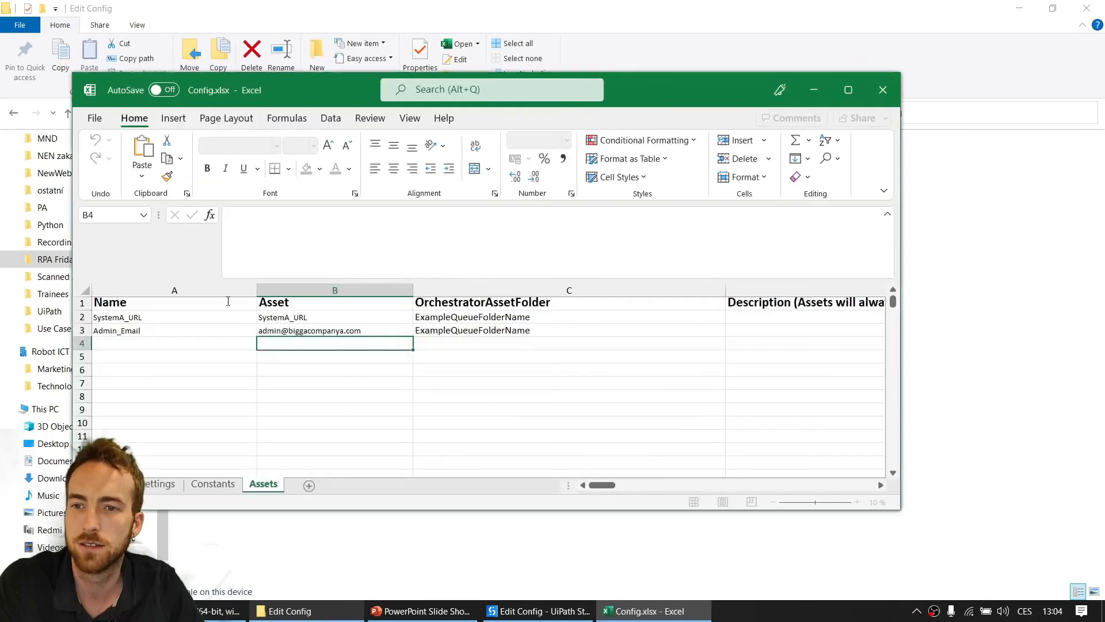
pyautogui.click(158, 484)
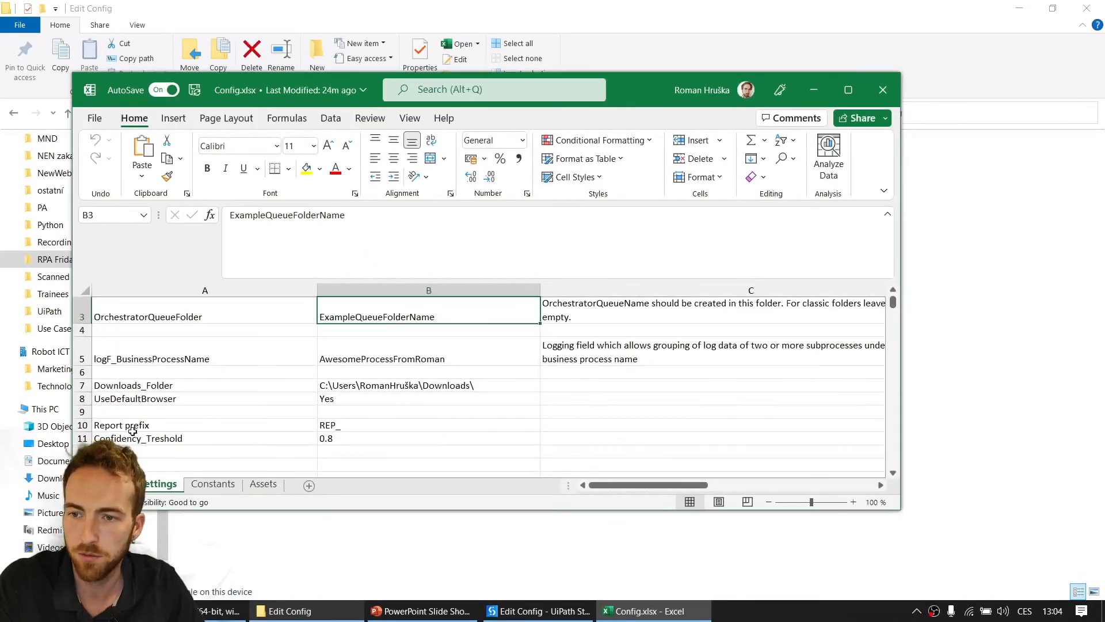
pyautogui.click(138, 437)
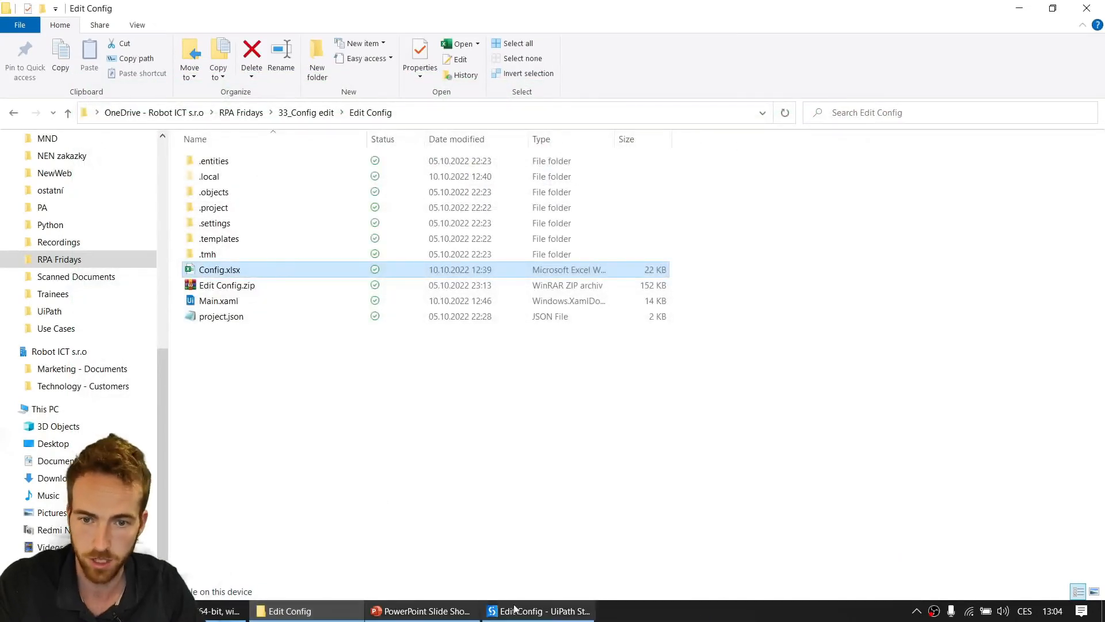
# Run the workflow on Config.xlsx, browse the grids, and save Confidency_Treshold as 0.75.
pyautogui.click(538, 610)
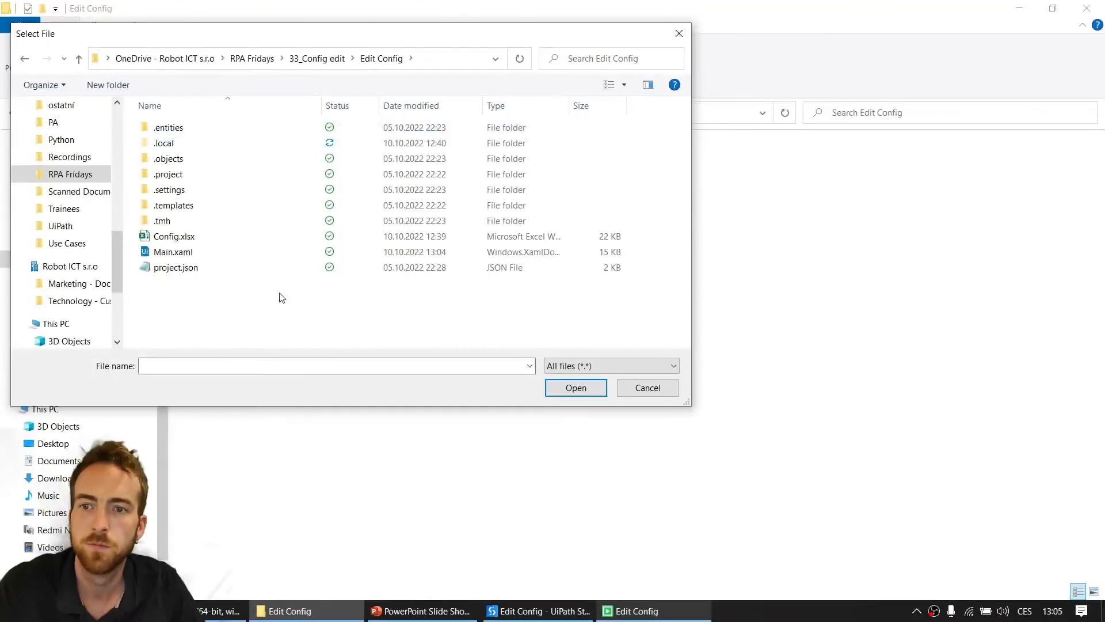
pyautogui.click(173, 236)
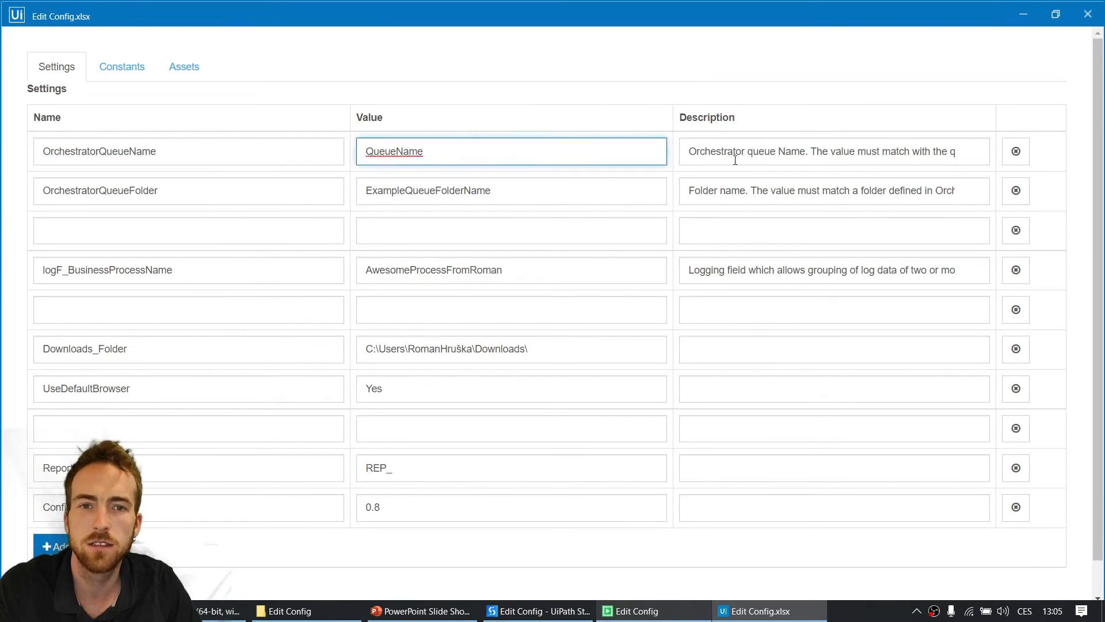
pyautogui.click(832, 151)
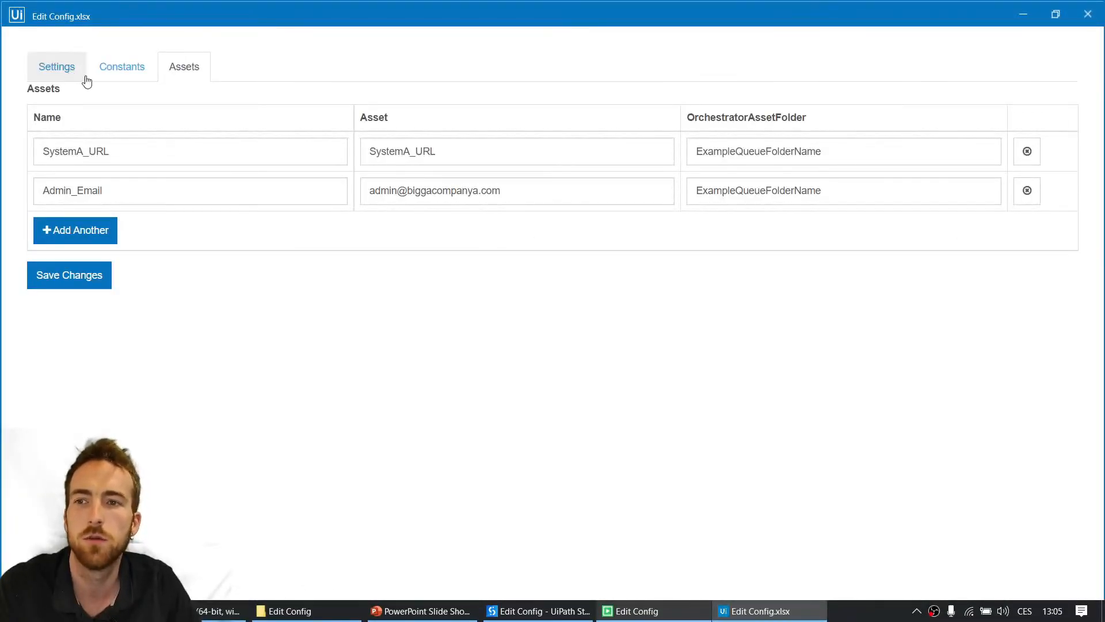
pyautogui.click(57, 66)
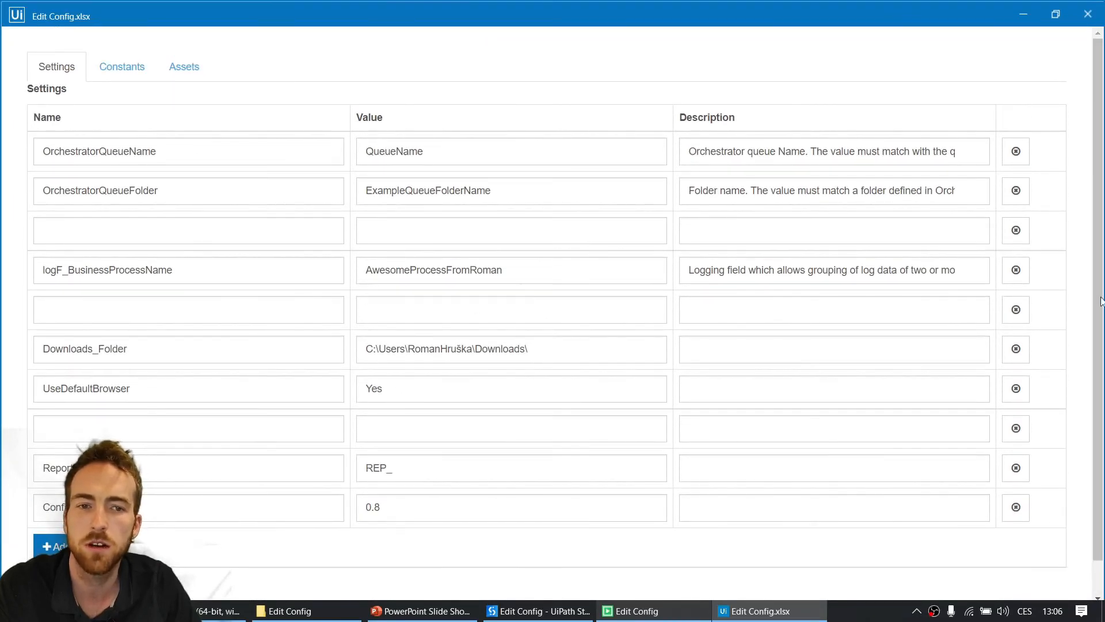
pyautogui.moveTo(1032, 459)
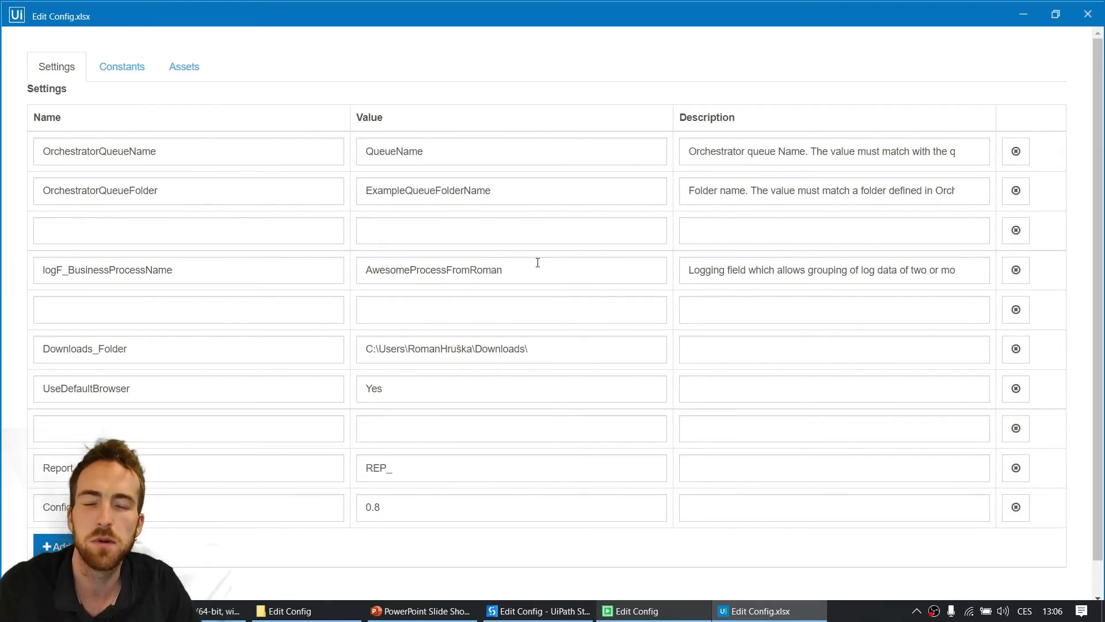
pyautogui.moveTo(808, 490)
pyautogui.write('0.75')
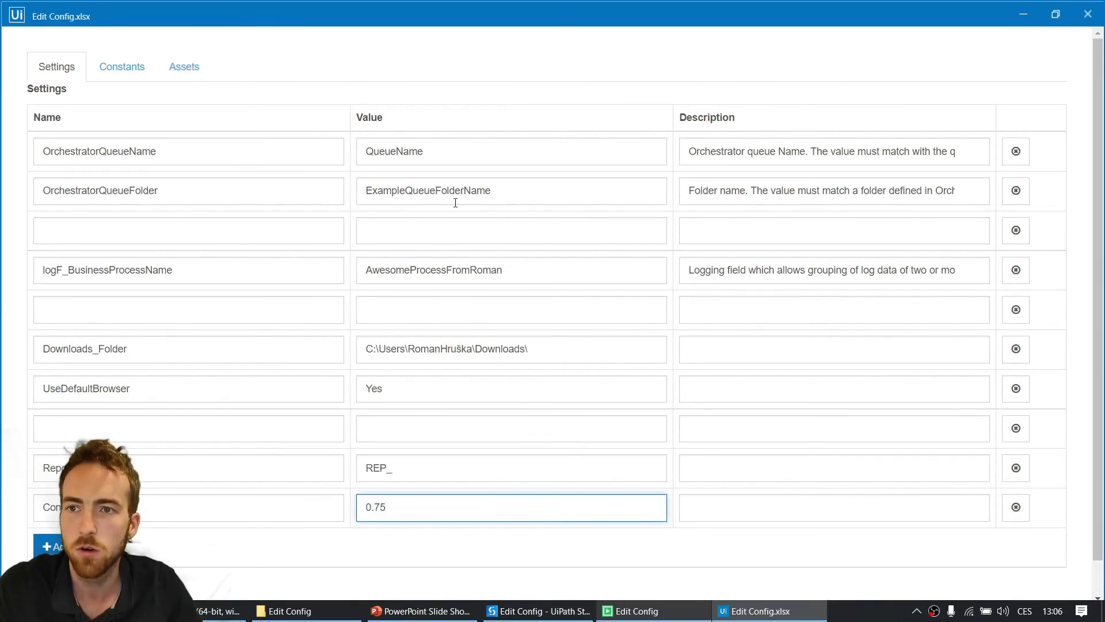
pyautogui.scroll(-3)
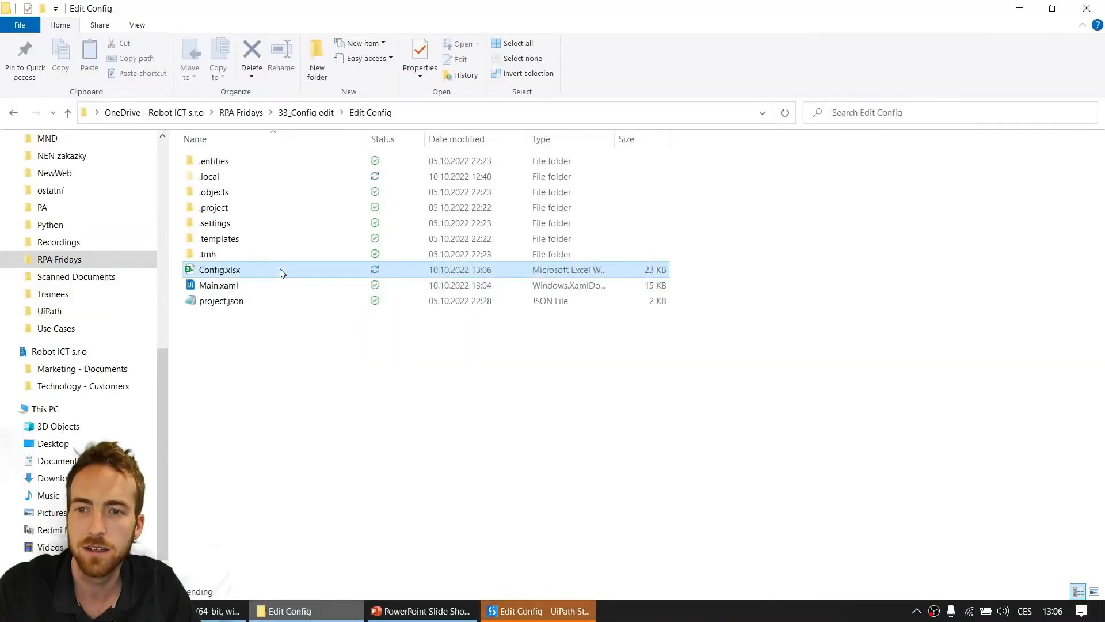
# Open Config.xlsx to confirm Confidency_Treshold reads 0.75, then close it.
pyautogui.doubleClick(219, 269)
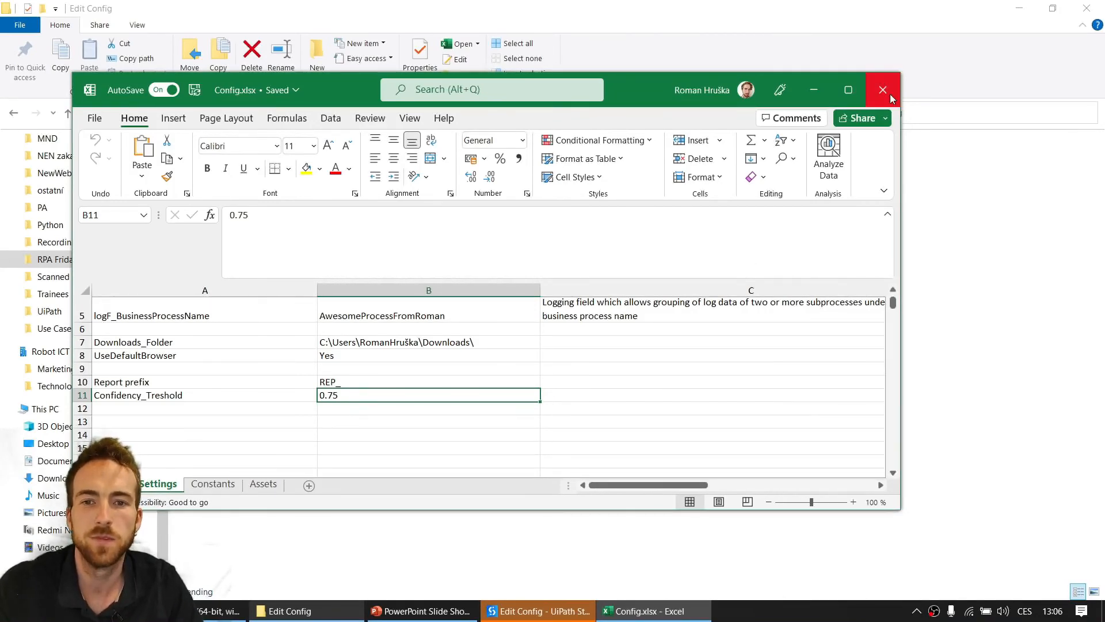
pyautogui.click(882, 89)
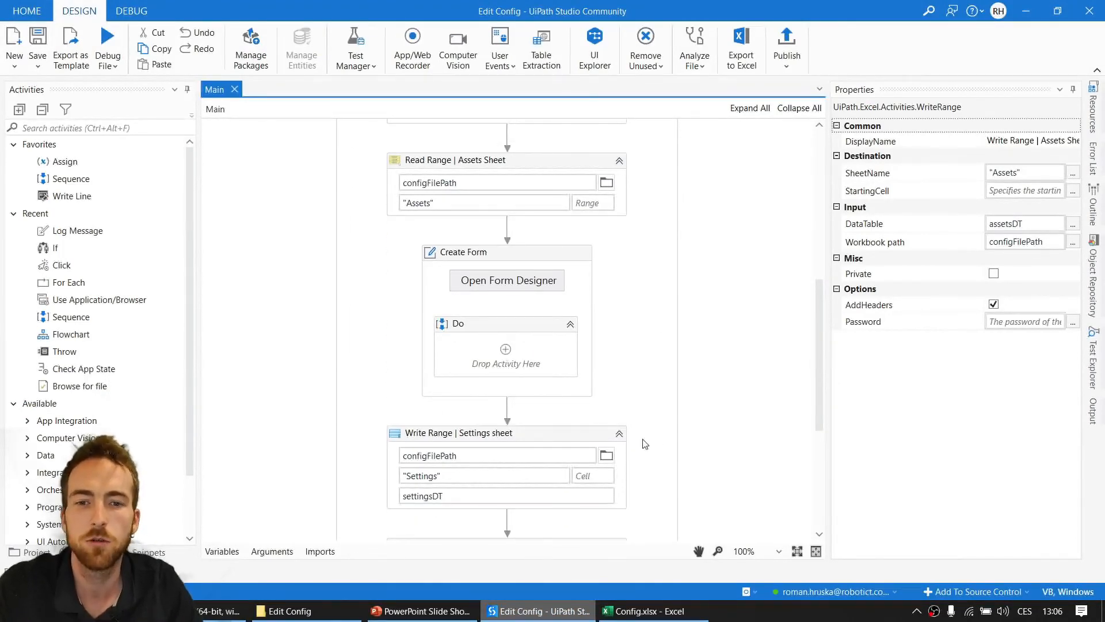
pyautogui.scroll(-3)
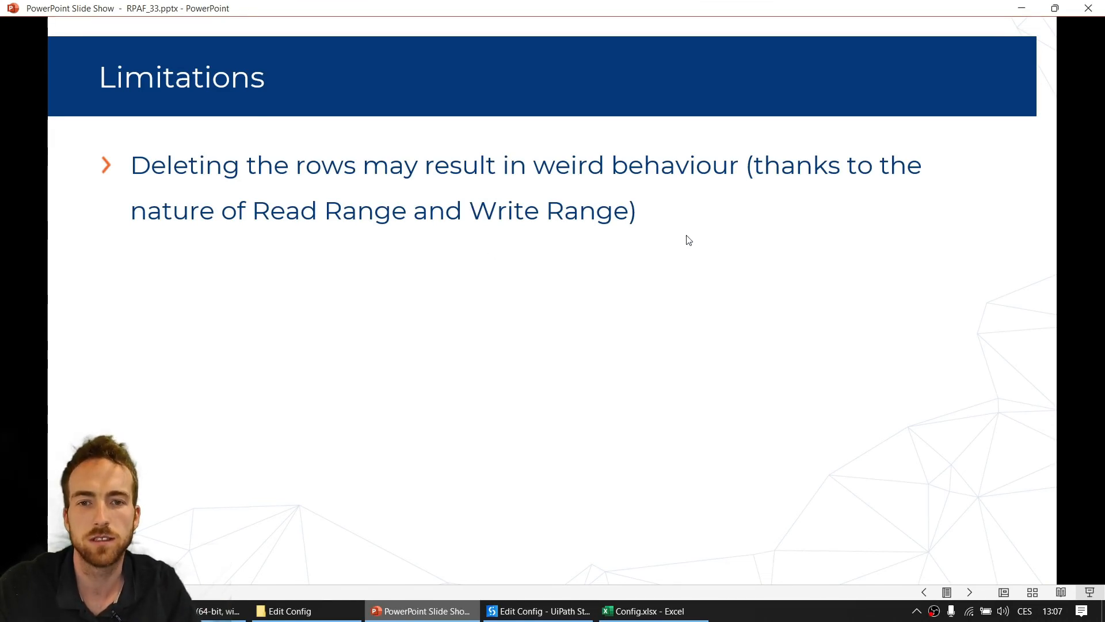
pyautogui.moveTo(816, 266)
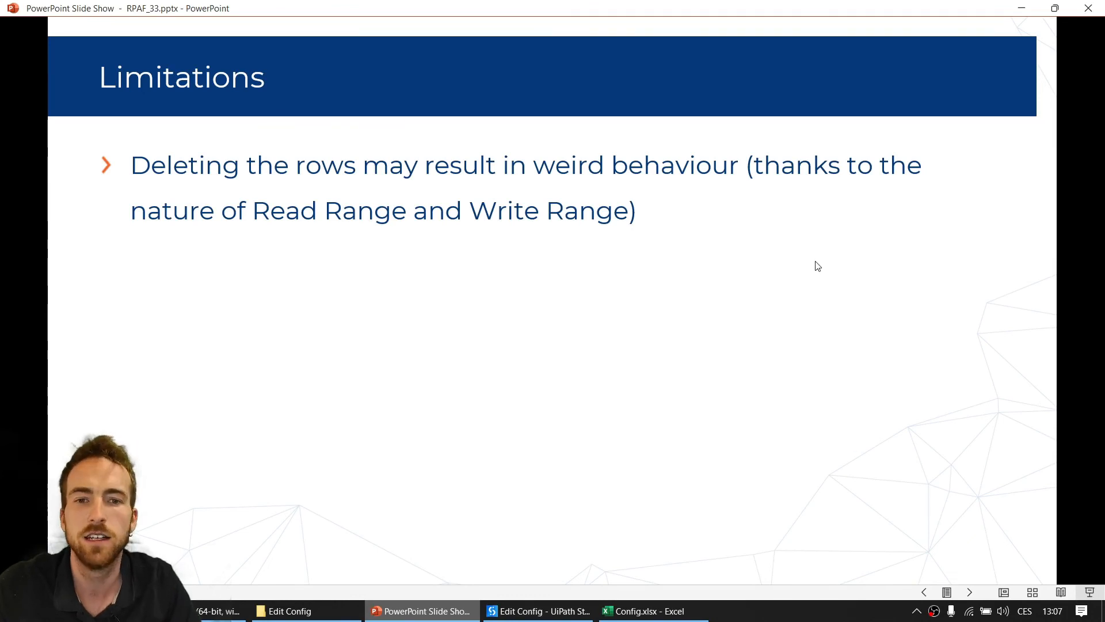